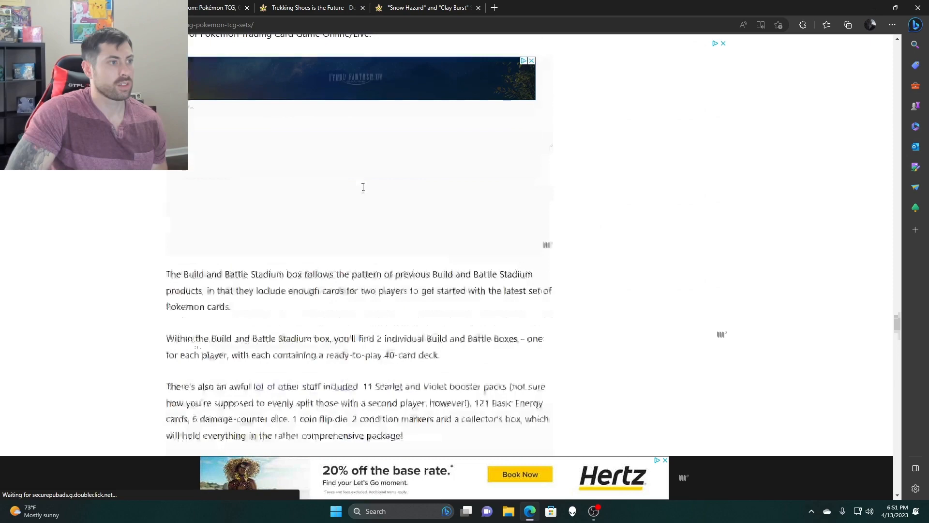
Scroll past the Build and Battle Stadium and Pin Collection to the Morpeko V-UNION Playmat entry.
{"action": "scroll", "scroll_direction": "down", "scroll_amount": 3}
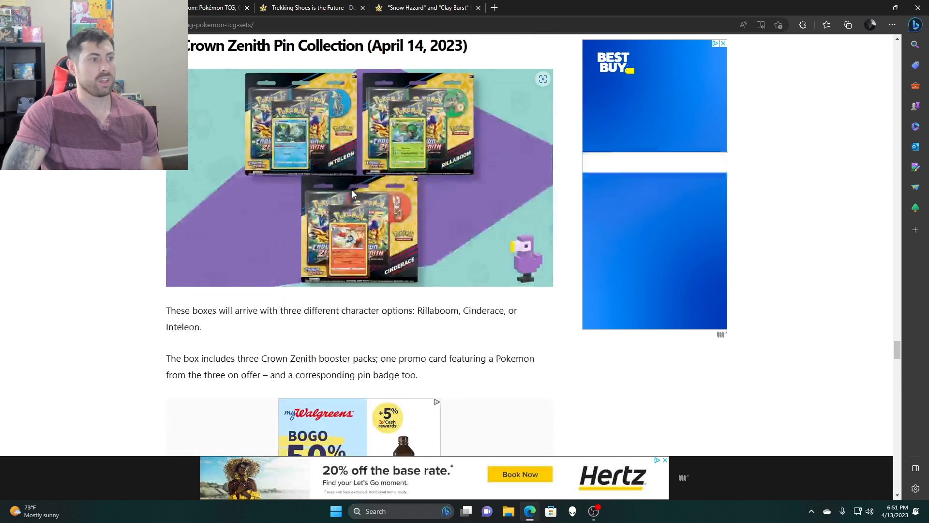
{"action": "scroll", "scroll_direction": "down", "scroll_amount": 3}
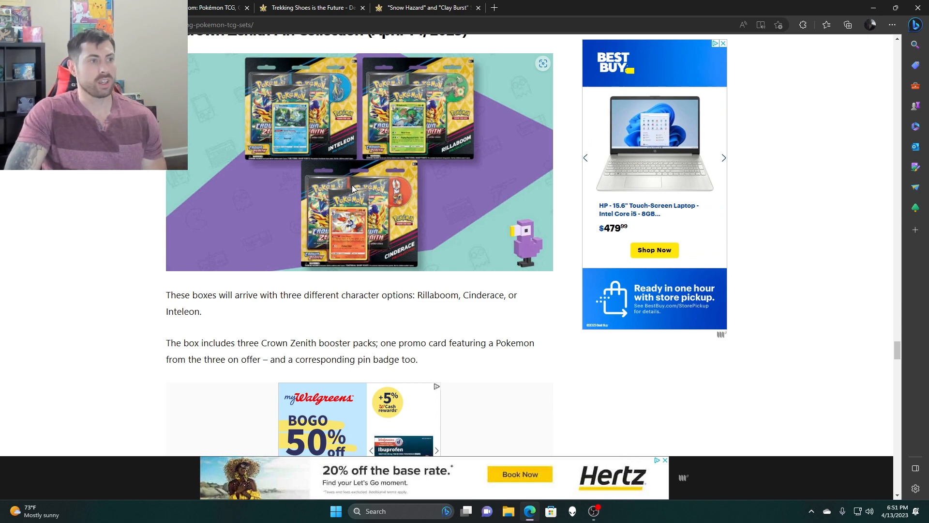
{"action": "scroll", "scroll_direction": "down", "scroll_amount": 3}
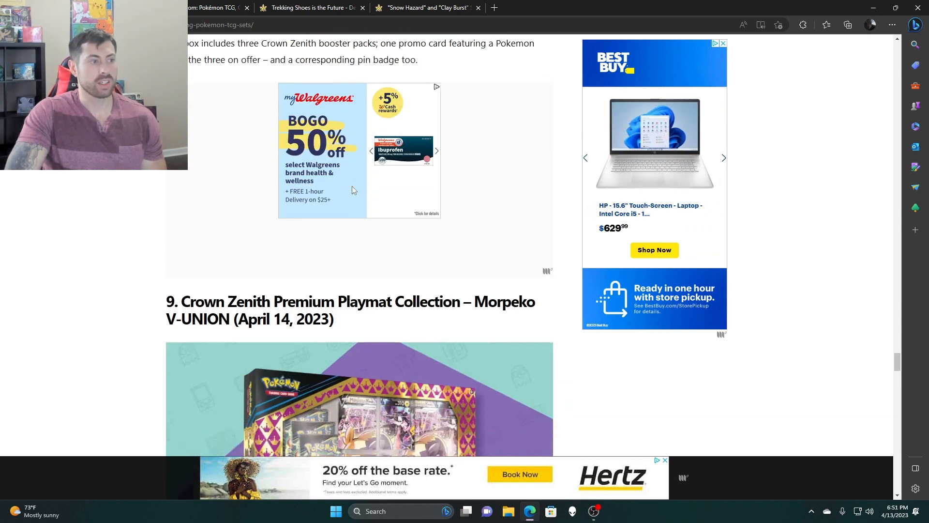
{"action": "scroll", "scroll_direction": "down", "scroll_amount": 3}
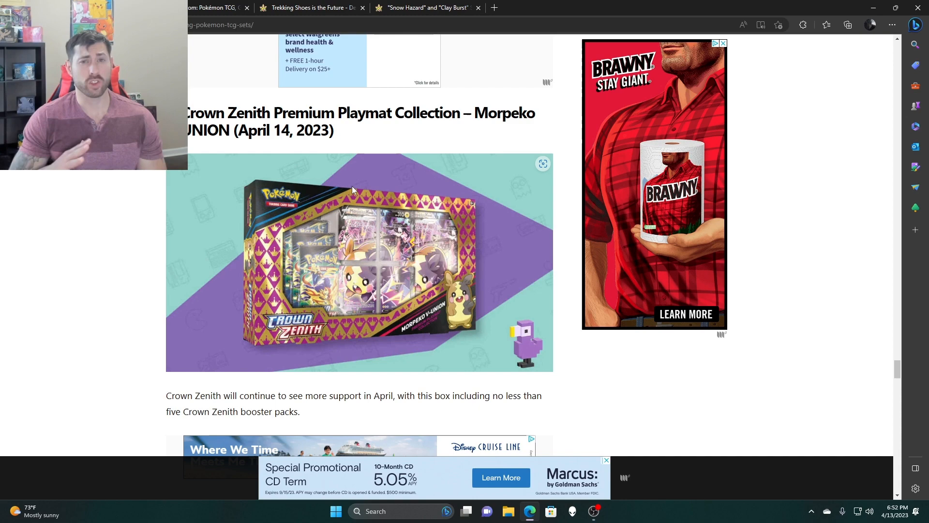
{"action": "mouse_move", "coordinate": [366, 206]}
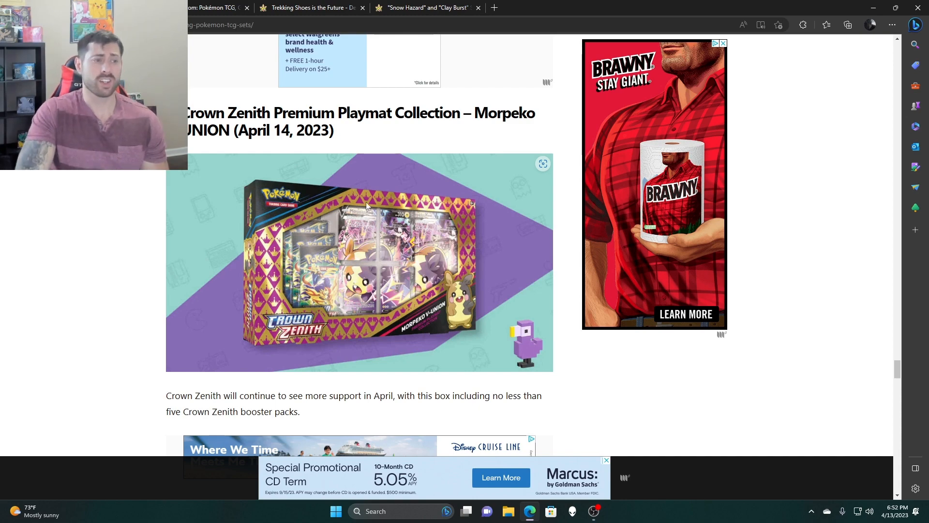
Scroll past the Figure Collection to the article's end, then back up to Cyclizar ex Box.
{"action": "scroll", "scroll_direction": "down", "scroll_amount": 3}
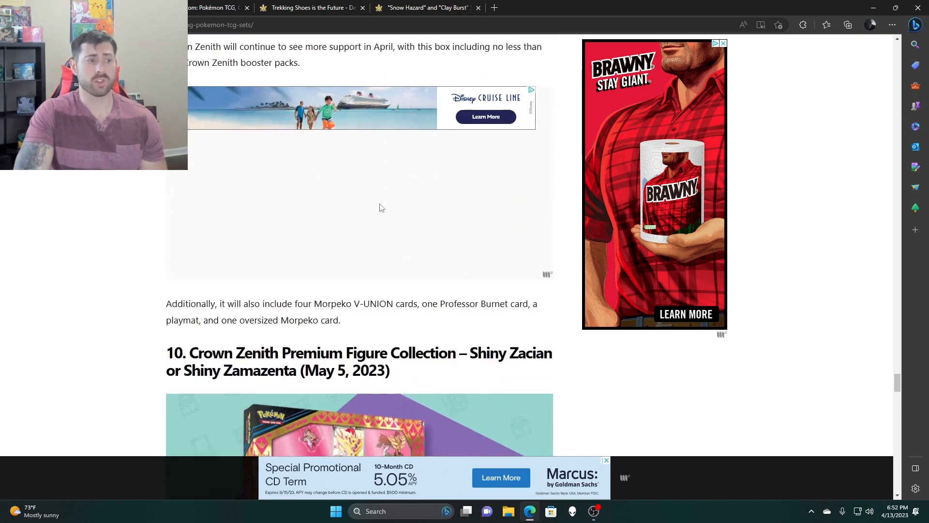
{"action": "scroll", "scroll_direction": "down", "scroll_amount": 3}
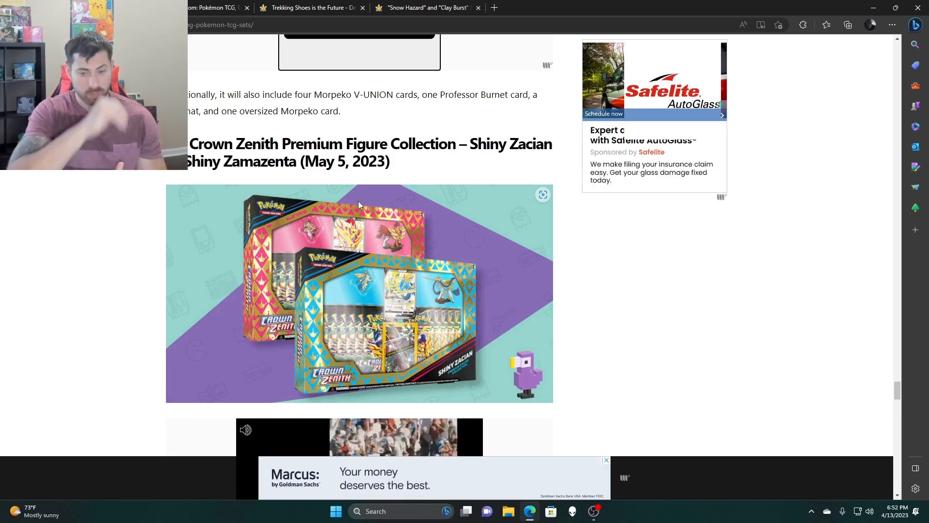
{"action": "scroll", "scroll_direction": "down", "scroll_amount": 3}
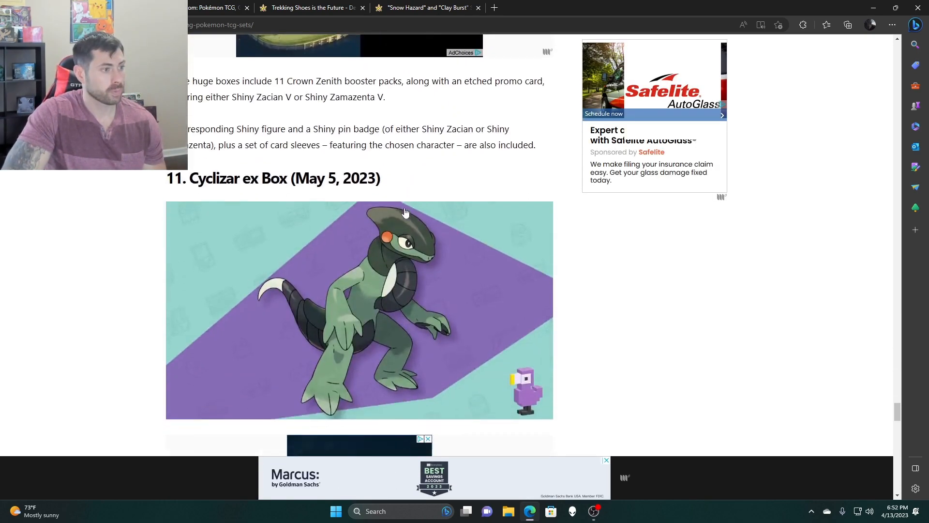
{"action": "scroll", "scroll_direction": "down", "scroll_amount": 3}
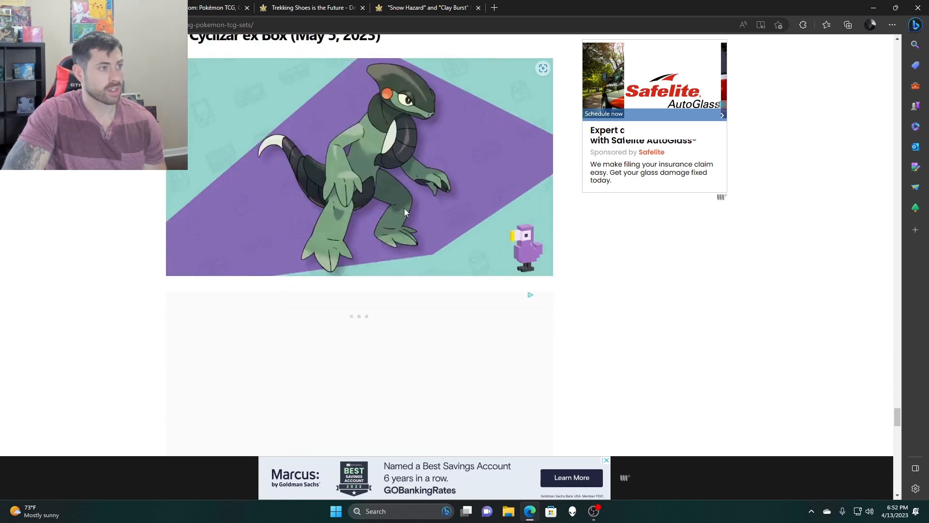
{"action": "scroll", "scroll_direction": "down", "scroll_amount": 3}
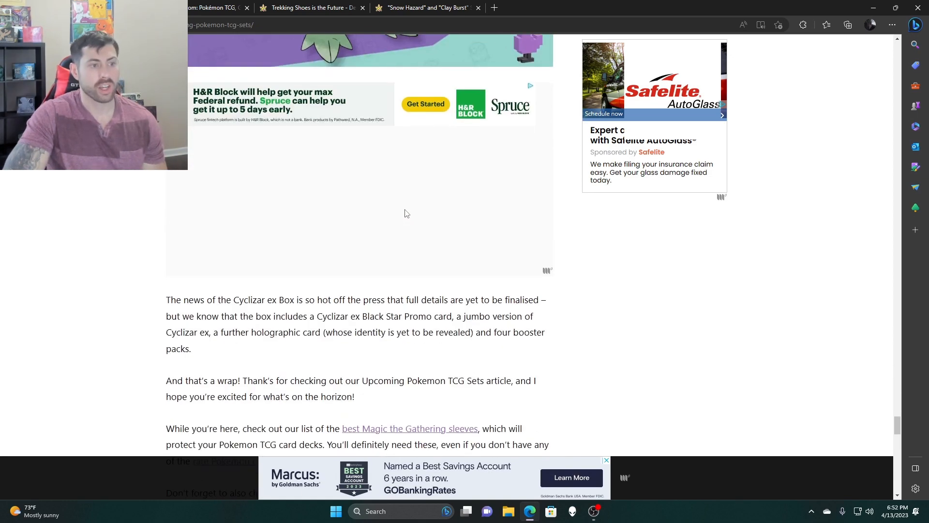
{"action": "scroll", "scroll_direction": "down", "scroll_amount": 3}
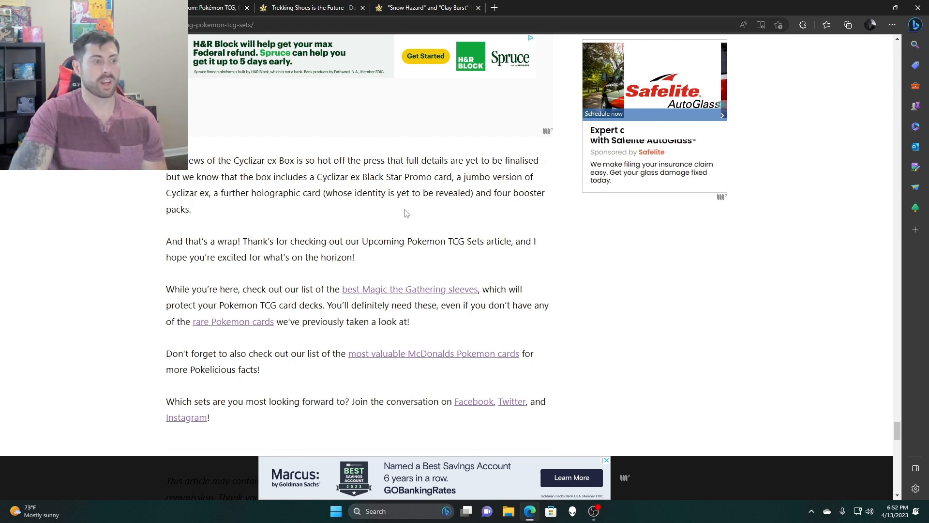
{"action": "scroll", "scroll_direction": "up", "scroll_amount": 3}
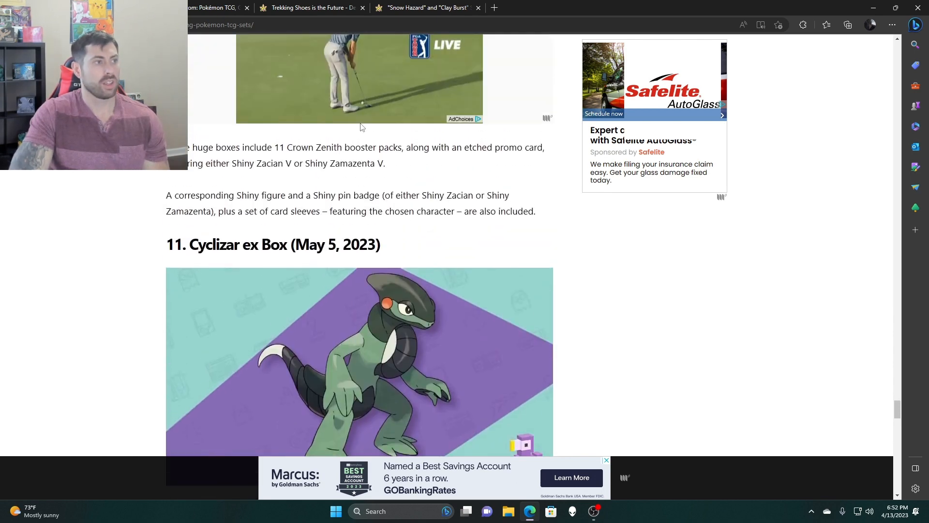
Switch to the Snow Hazard and Clay Burst article and view Bramblin and Marill enlarged.
{"action": "left_click", "coordinate": [425, 8]}
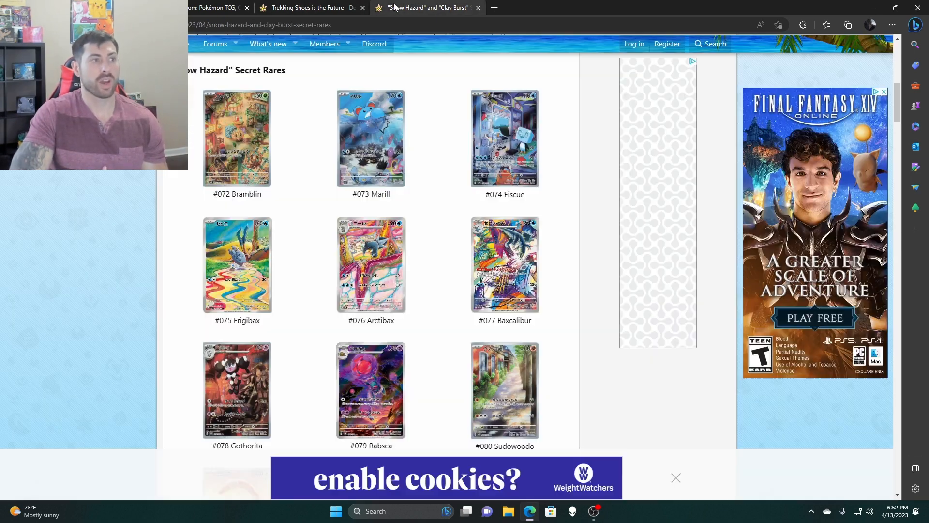
{"action": "scroll", "scroll_direction": "up", "scroll_amount": 3}
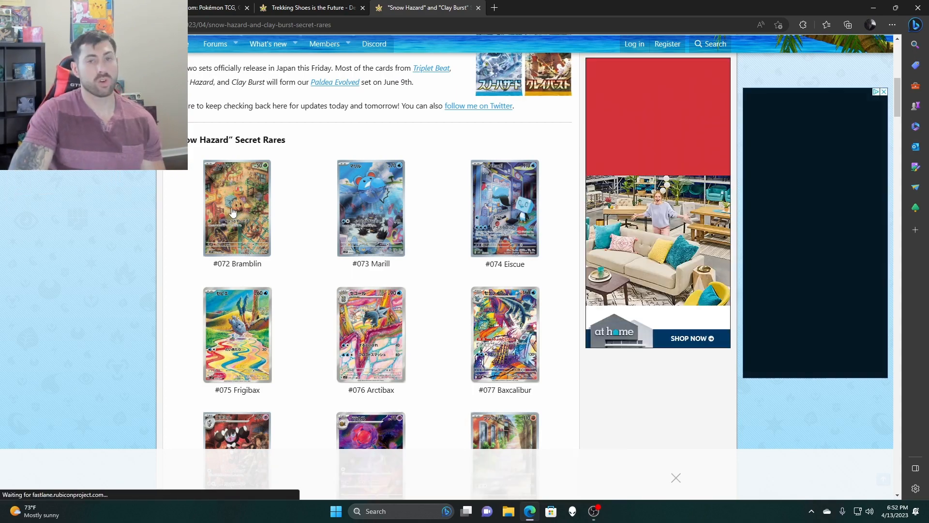
{"action": "left_click", "coordinate": [236, 207]}
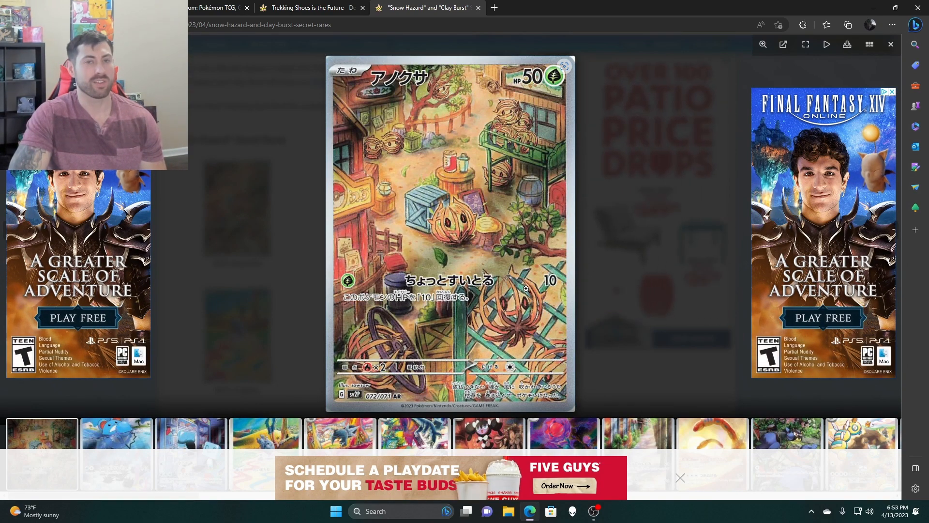
{"action": "left_click", "coordinate": [889, 44]}
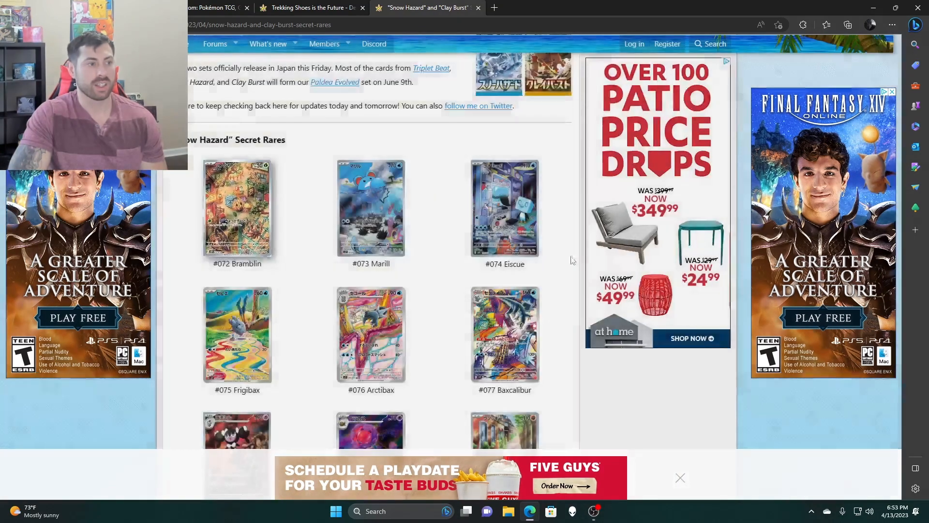
{"action": "left_click", "coordinate": [371, 207]}
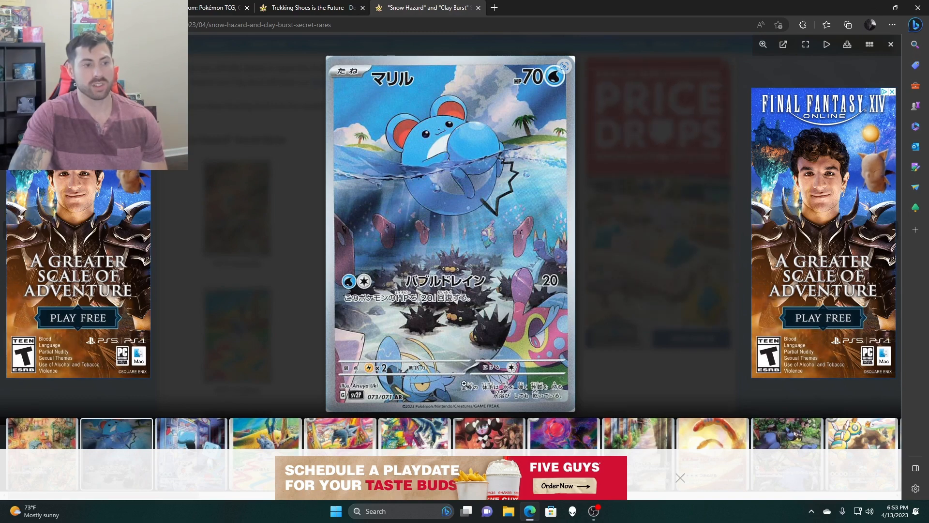
{"action": "mouse_move", "coordinate": [455, 242]}
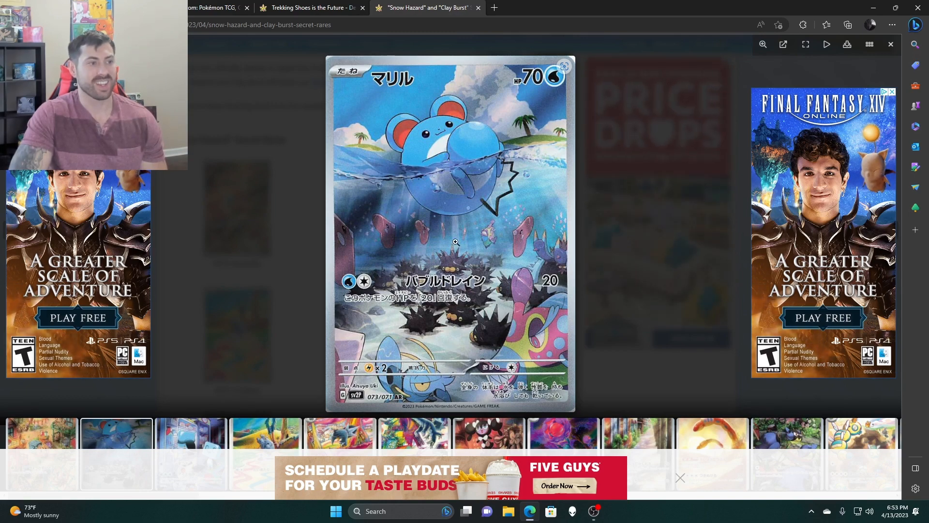
{"action": "mouse_move", "coordinate": [486, 273]}
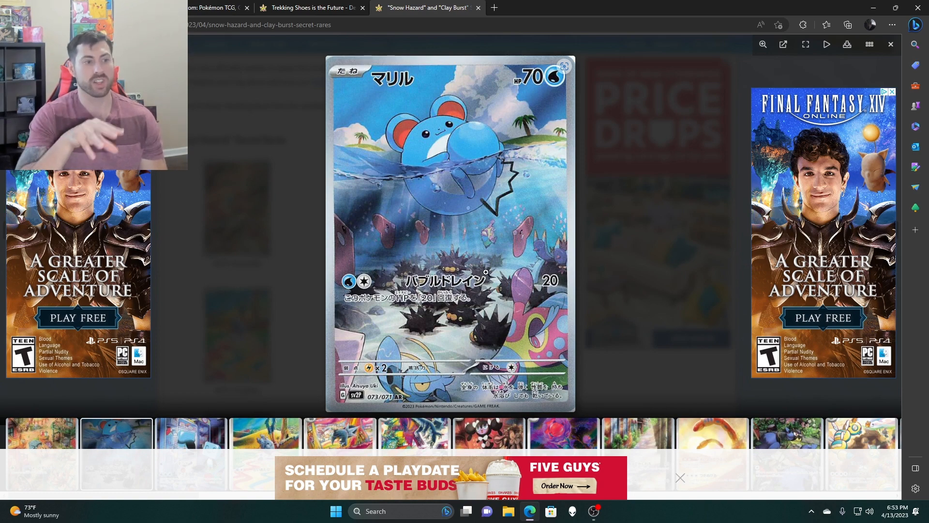
{"action": "left_click", "coordinate": [889, 44]}
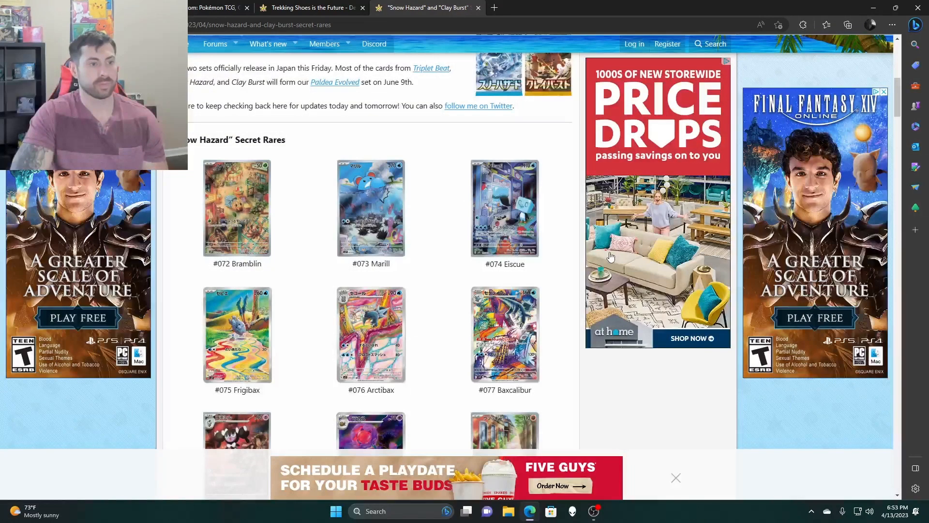
{"action": "left_click", "coordinate": [505, 207]}
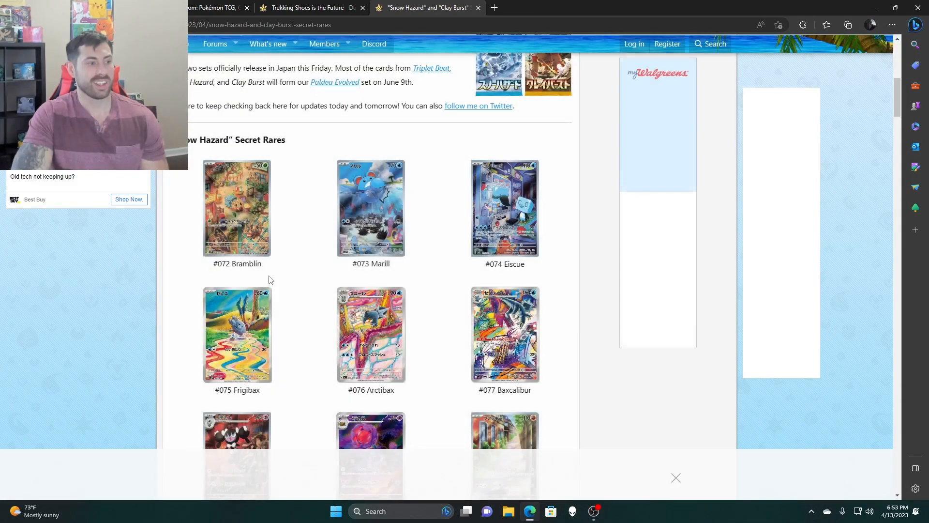
View the #076 Arctibax and #077 Baxcalibur cards enlarged, closing each lightbox.
{"action": "left_click", "coordinate": [237, 333]}
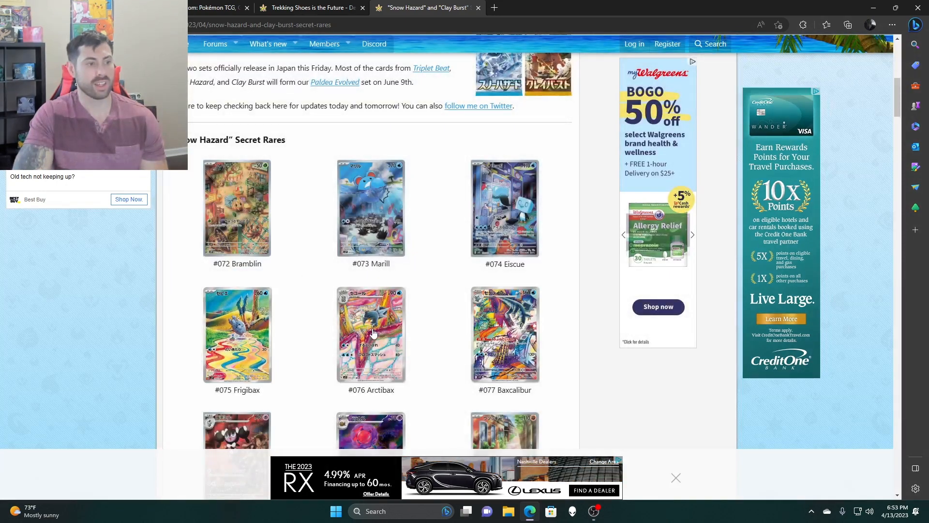
{"action": "left_click", "coordinate": [371, 334]}
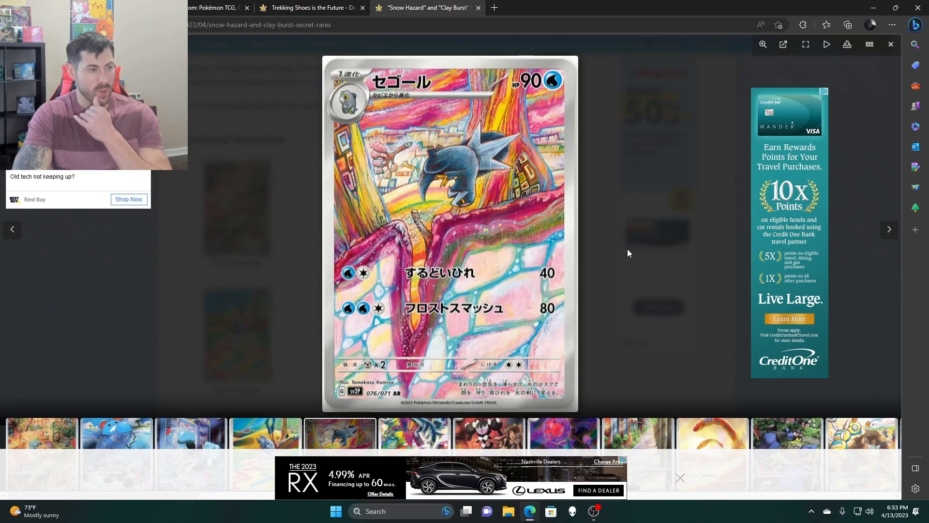
{"action": "left_click", "coordinate": [889, 44]}
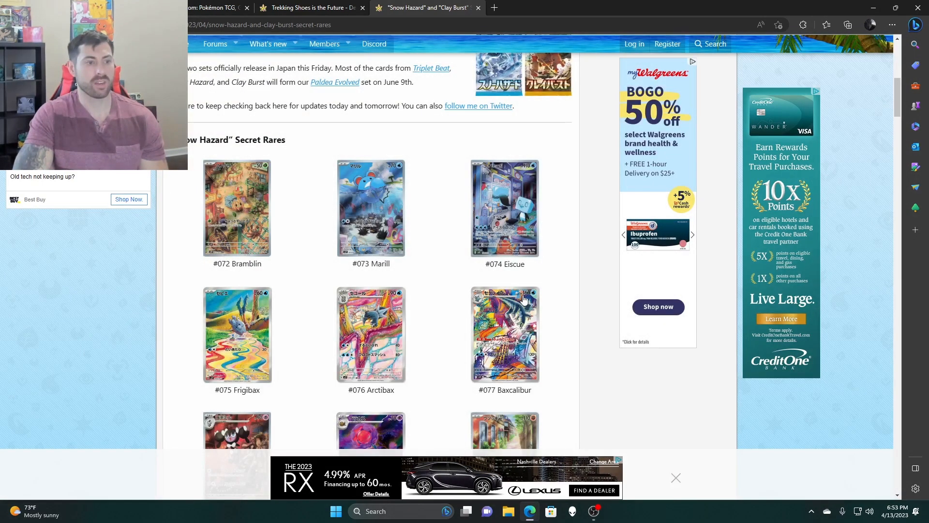
{"action": "left_click", "coordinate": [504, 335]}
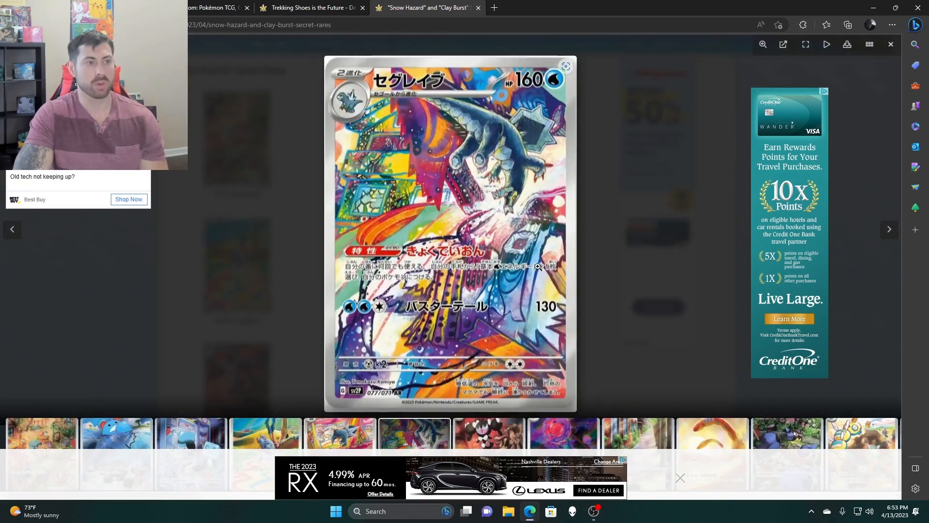
{"action": "mouse_move", "coordinate": [283, 269]}
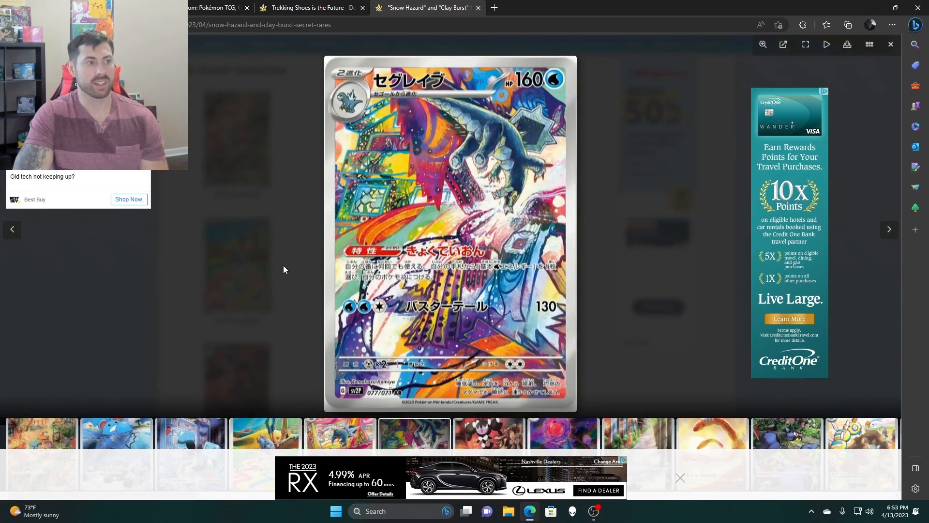
{"action": "left_click", "coordinate": [890, 44]}
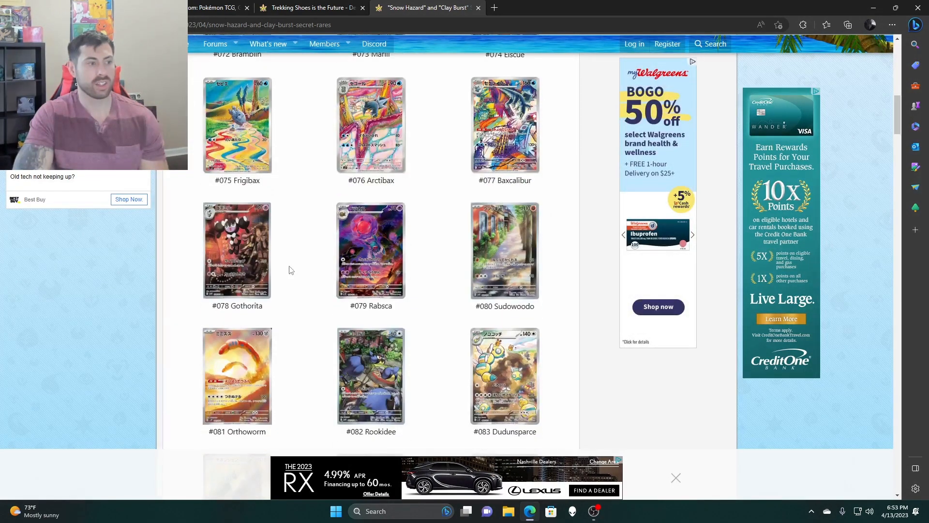
View the Gothorita and #079 Rabsca cards enlarged, then enlarge #080 Sudowoodo.
{"action": "left_click", "coordinate": [236, 250]}
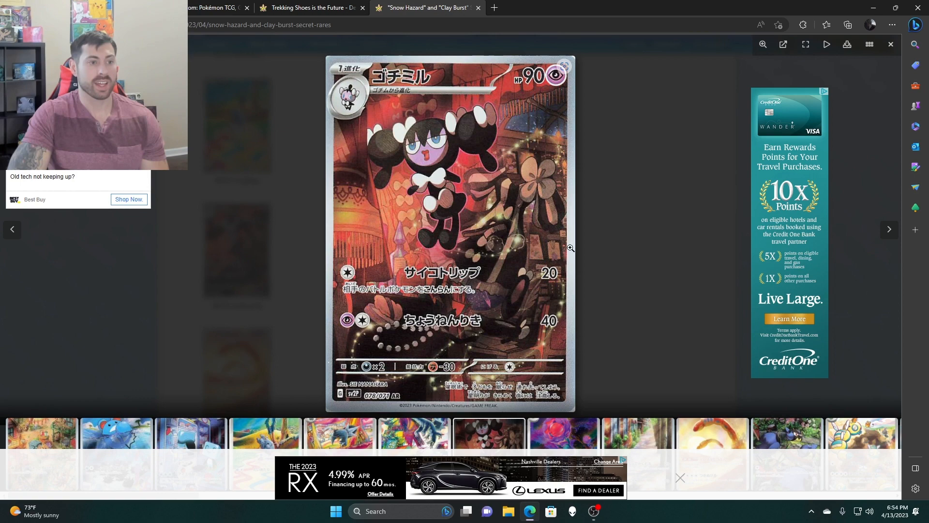
{"action": "left_click", "coordinate": [891, 44]}
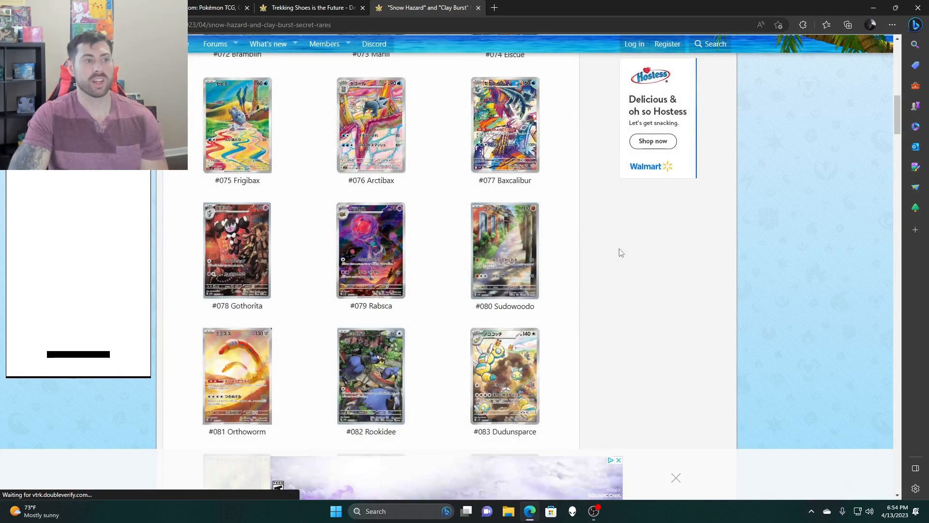
{"action": "left_click", "coordinate": [371, 250]}
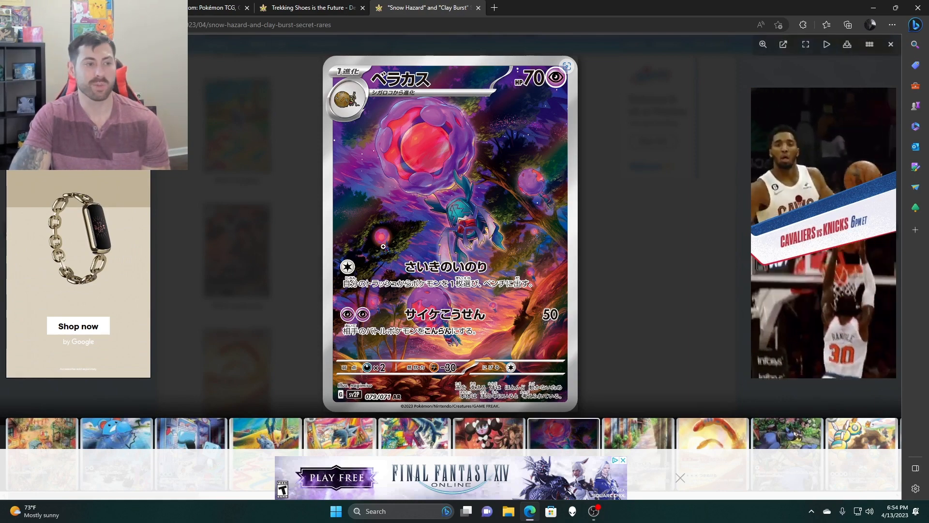
{"action": "mouse_move", "coordinate": [668, 304]}
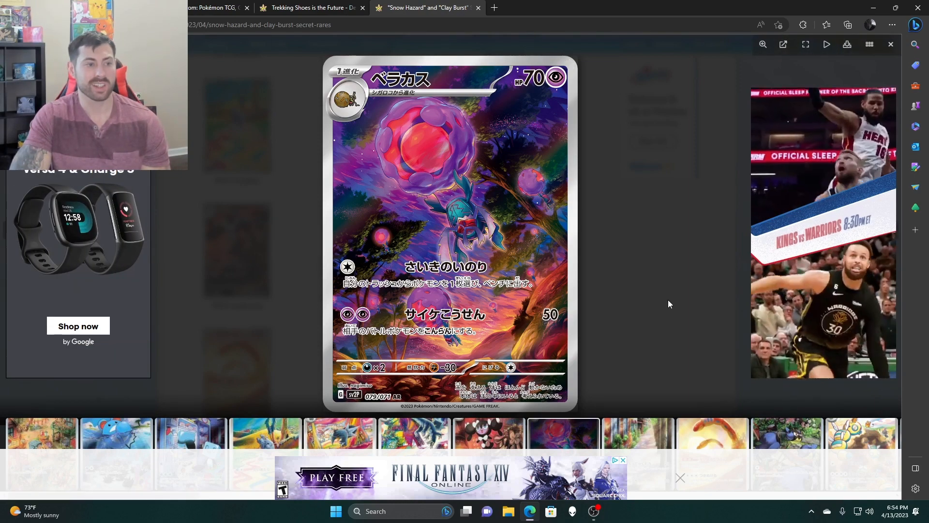
{"action": "left_click", "coordinate": [889, 44]}
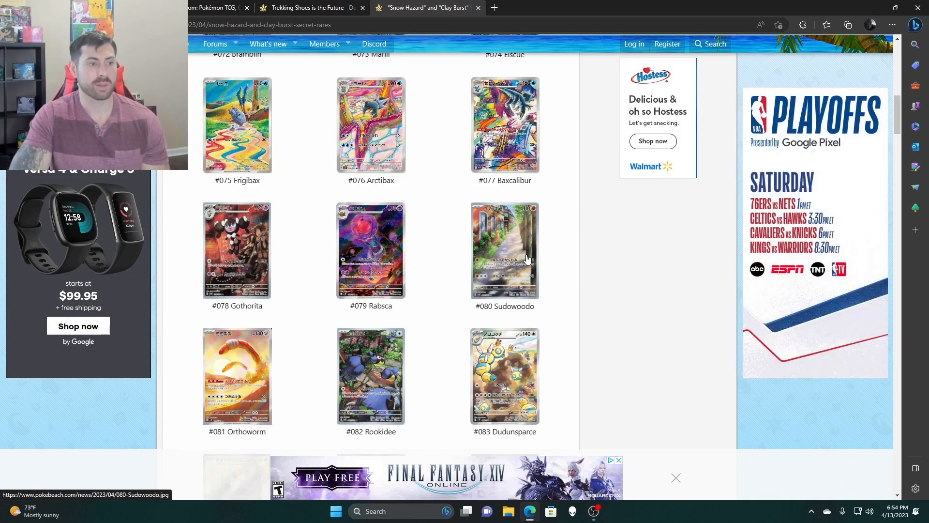
{"action": "left_click", "coordinate": [504, 250]}
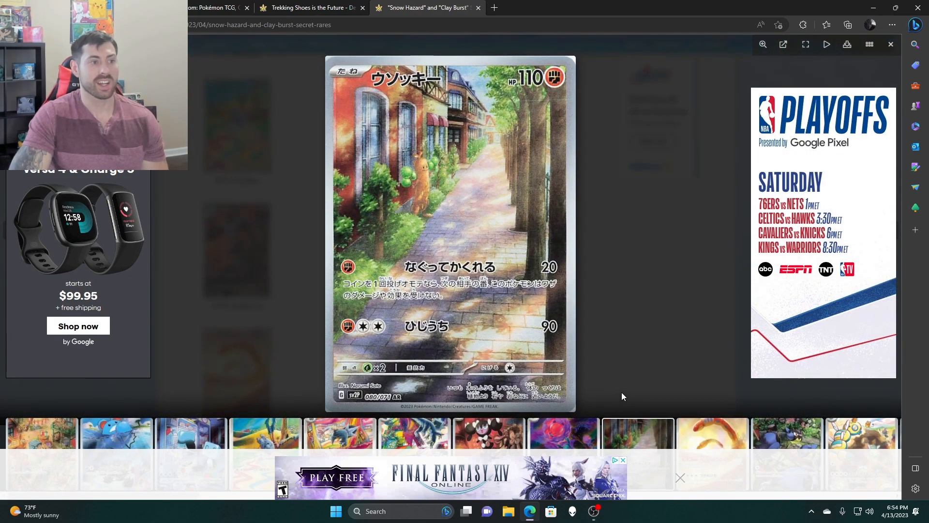
{"action": "mouse_move", "coordinate": [441, 160]}
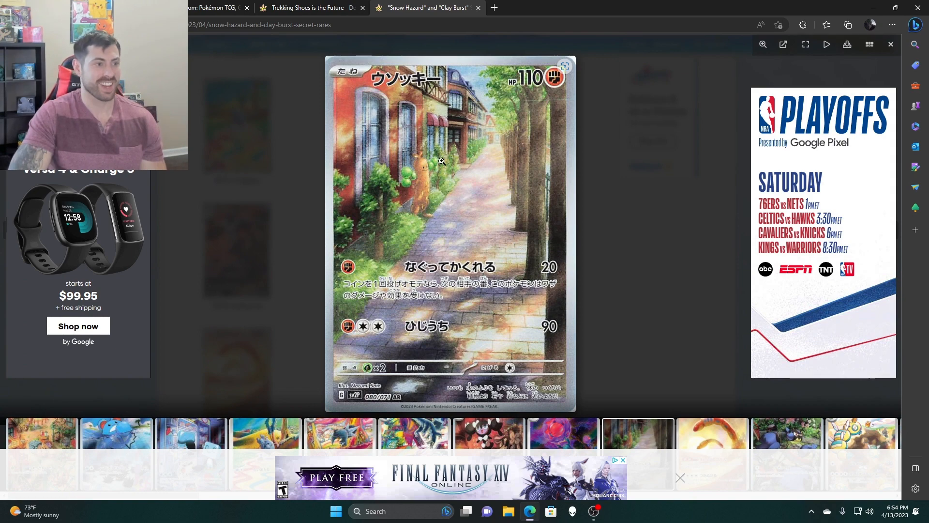
{"action": "mouse_move", "coordinate": [448, 193]}
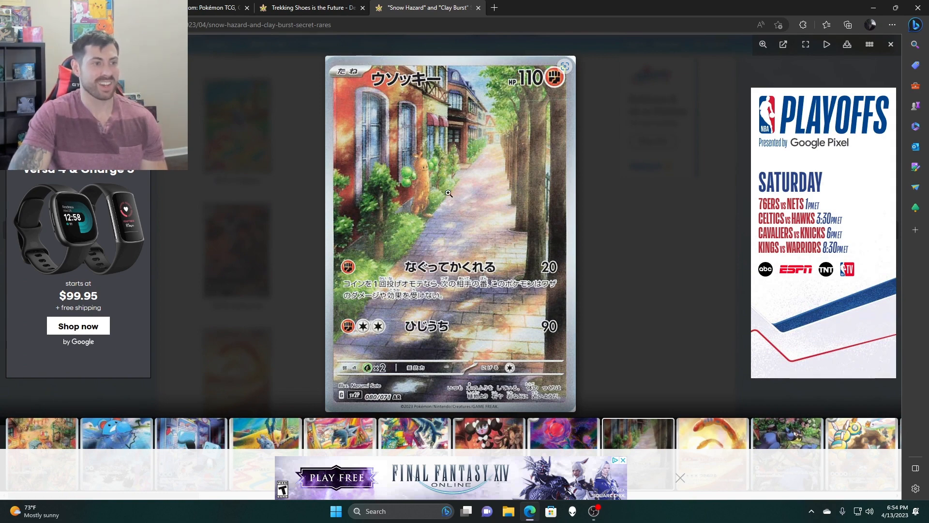
{"action": "mouse_move", "coordinate": [414, 241]}
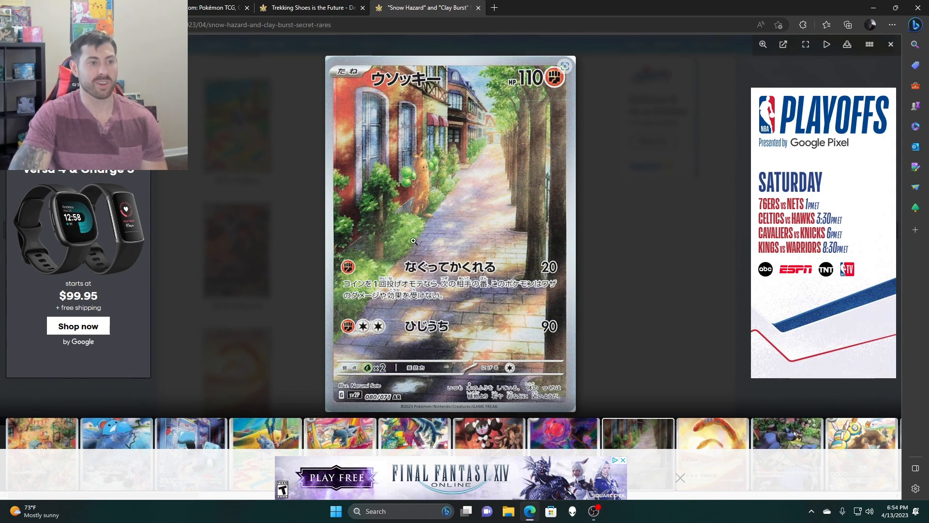
View #081 Orthoworm and #082 Rookidee enlarged, then enlarge #083 Dudunsparce.
{"action": "left_click", "coordinate": [889, 44]}
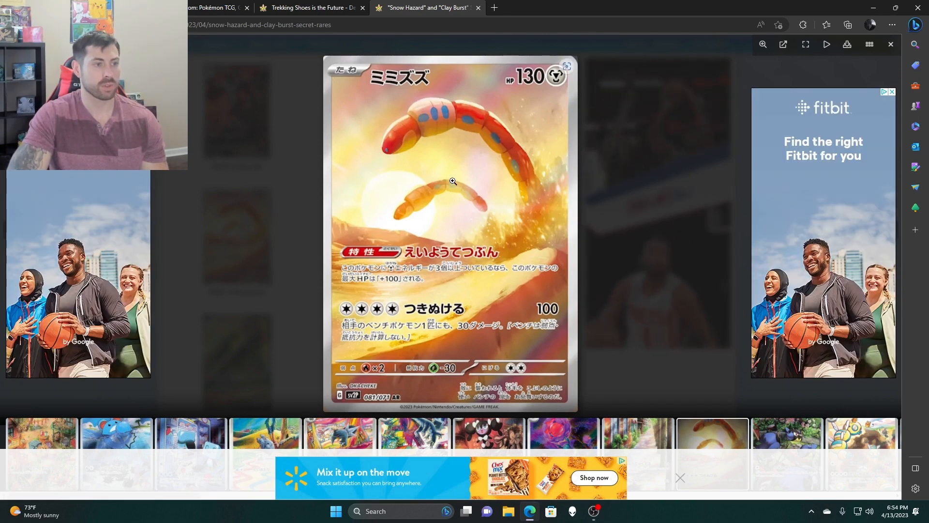
{"action": "left_click", "coordinate": [889, 44]}
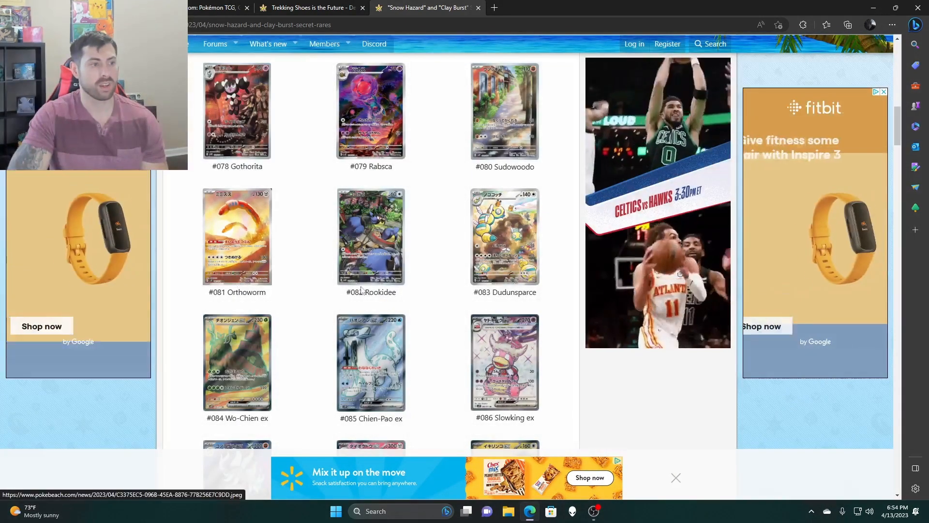
{"action": "left_click", "coordinate": [370, 236]}
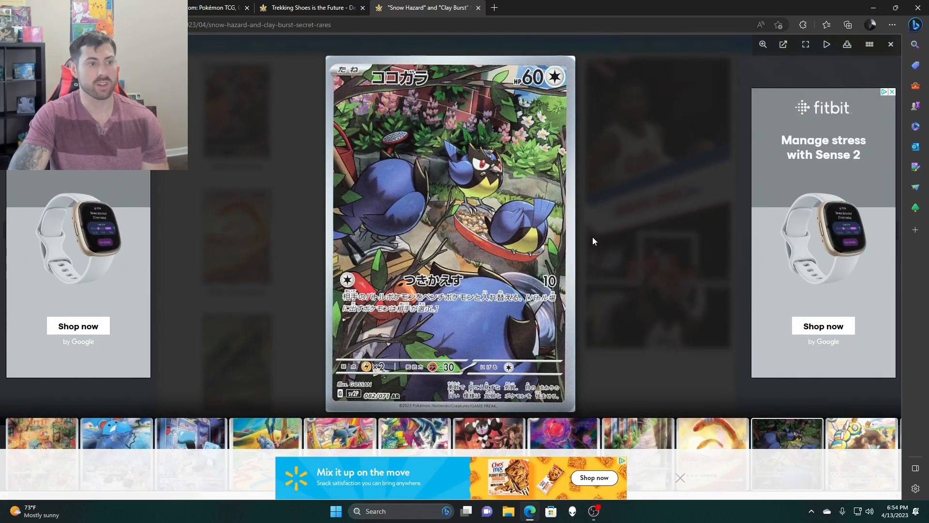
{"action": "left_click", "coordinate": [889, 44]}
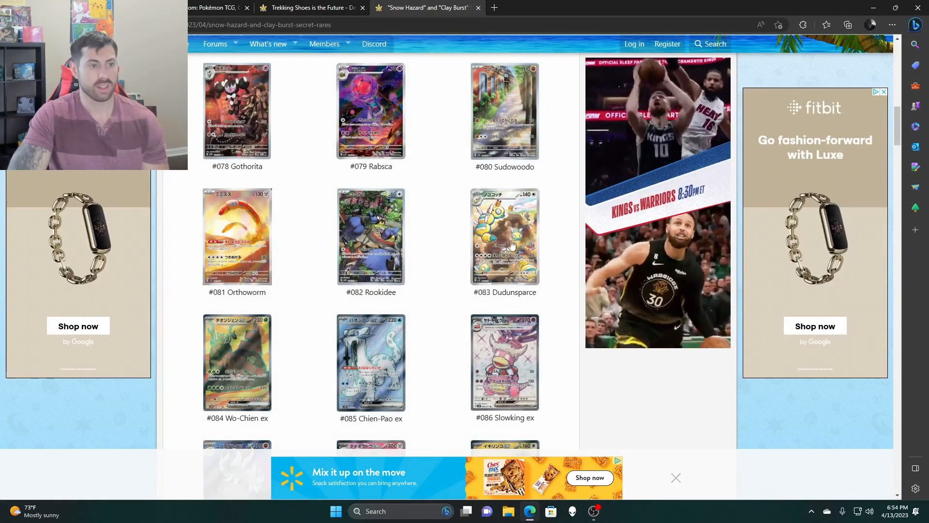
{"action": "left_click", "coordinate": [504, 236]}
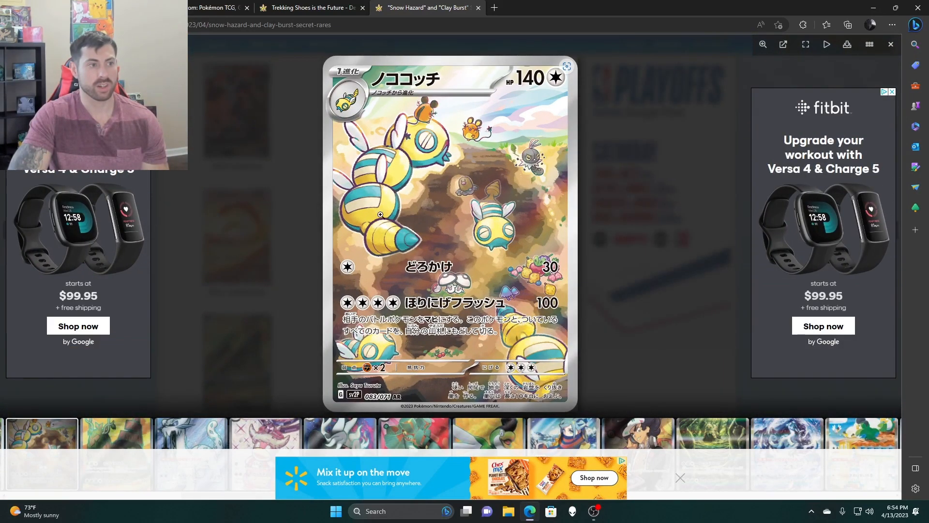
{"action": "mouse_move", "coordinate": [445, 247]}
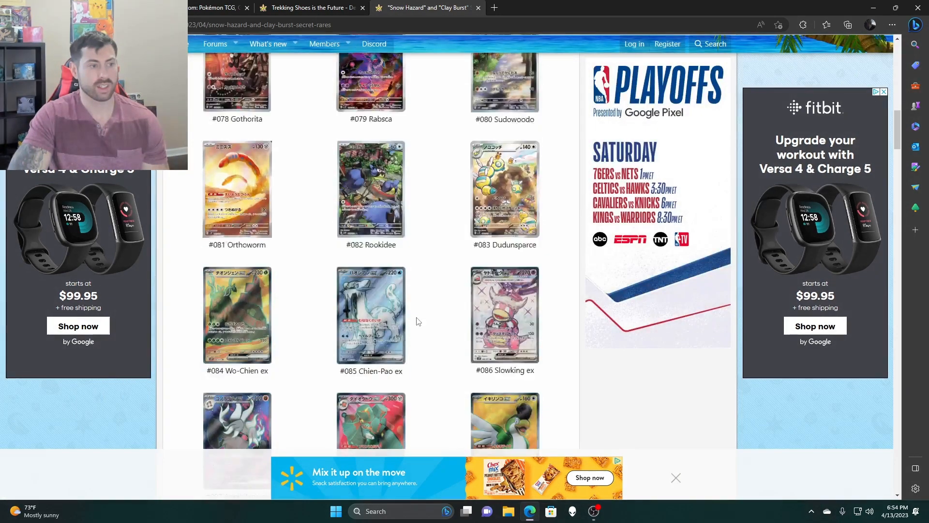
View #084 Wo-Chien ex, #085 Chien-Pao ex and #086 Slowking ex enlarged, closing each.
{"action": "left_click", "coordinate": [237, 314]}
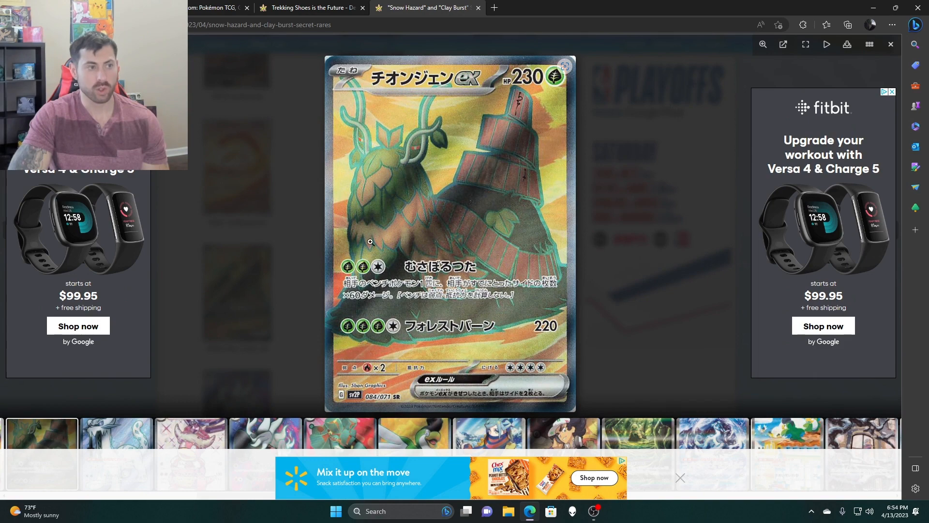
{"action": "left_click", "coordinate": [889, 44]}
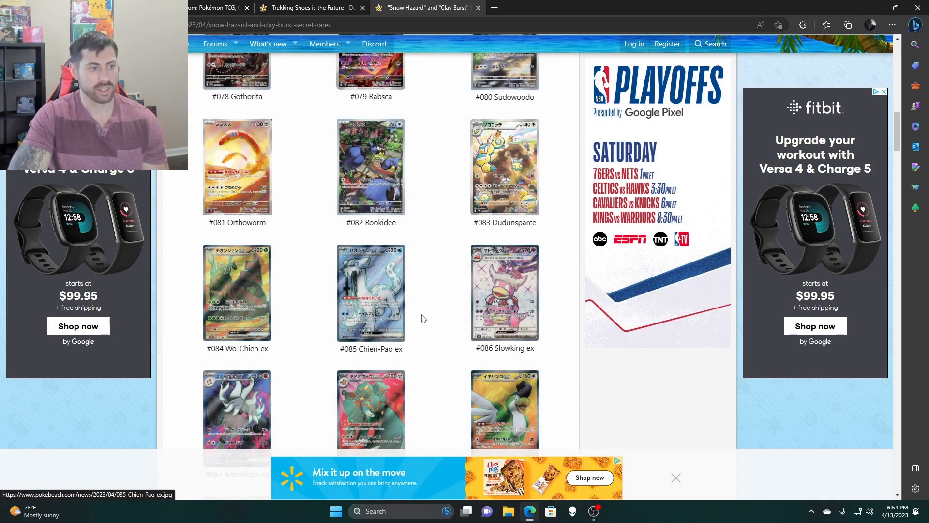
{"action": "left_click", "coordinate": [371, 292]}
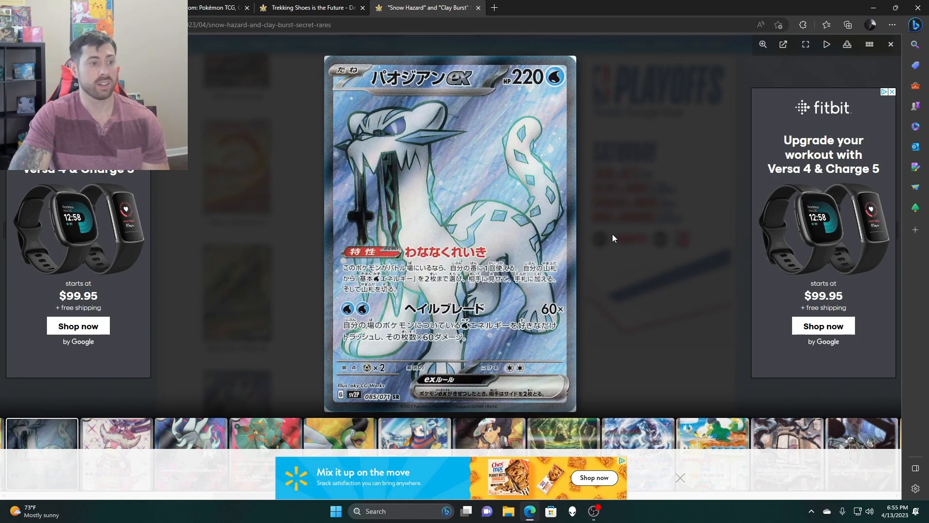
{"action": "left_click", "coordinate": [890, 44]}
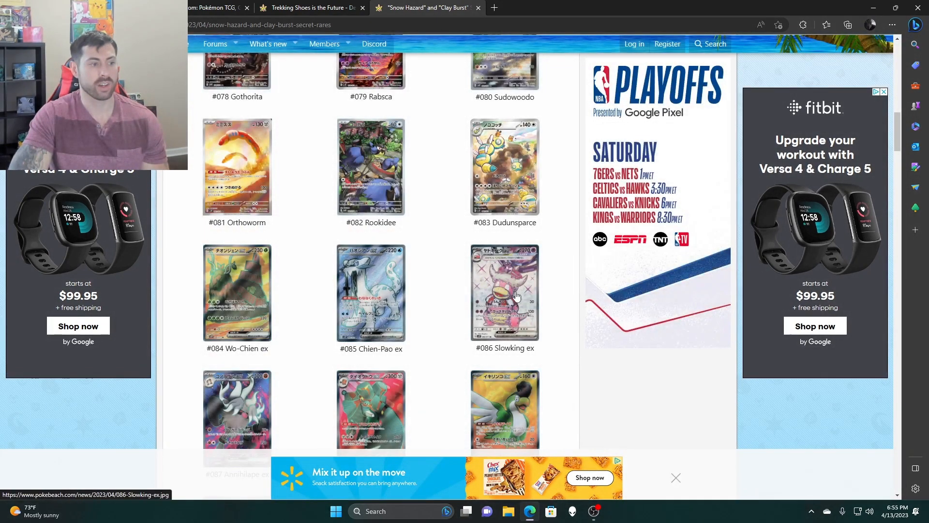
{"action": "left_click", "coordinate": [504, 291]}
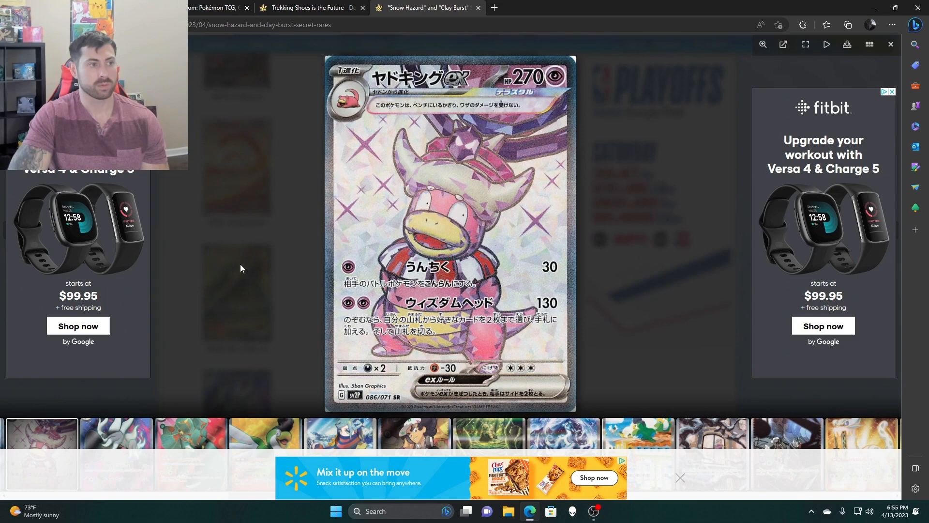
{"action": "left_click", "coordinate": [889, 44]}
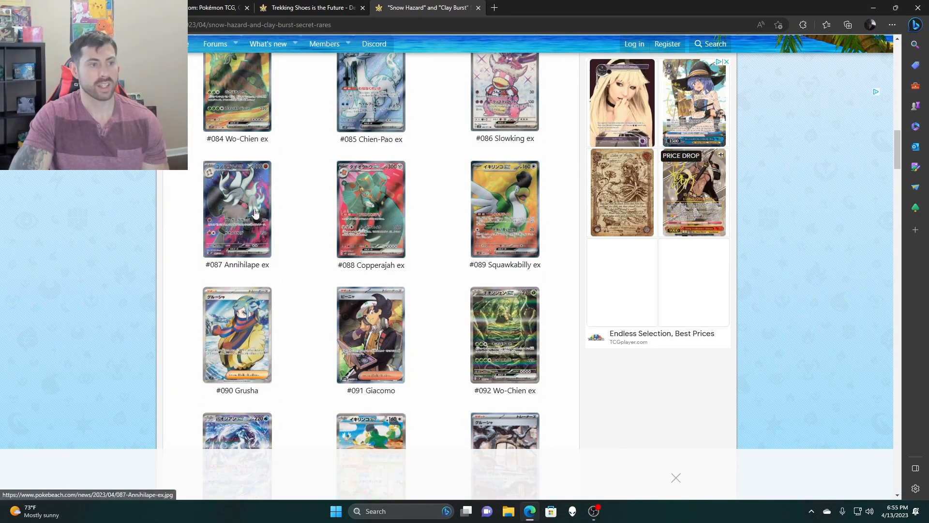
Scroll down the gallery and view the #094 Squawkabilly ex card enlarged, then close it.
{"action": "scroll", "scroll_direction": "down", "scroll_amount": 3}
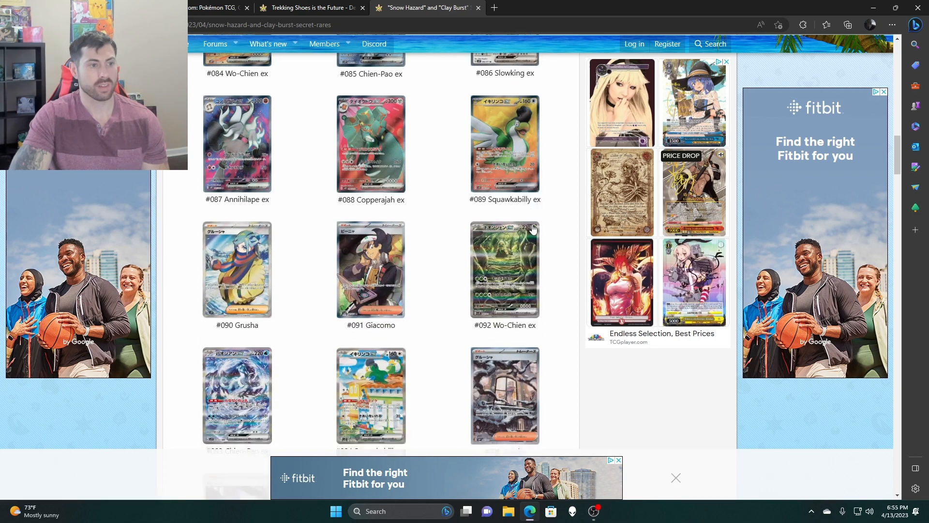
{"action": "left_click", "coordinate": [504, 268]}
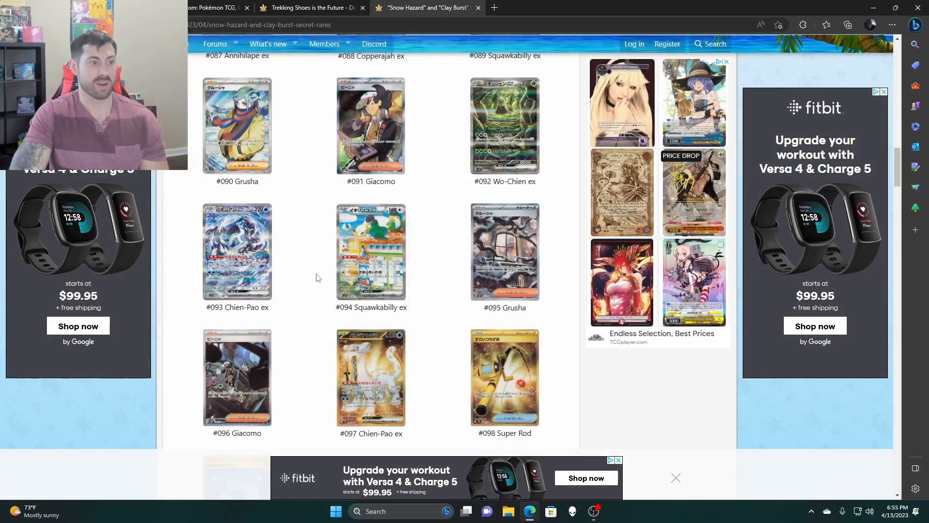
{"action": "left_click", "coordinate": [370, 251]}
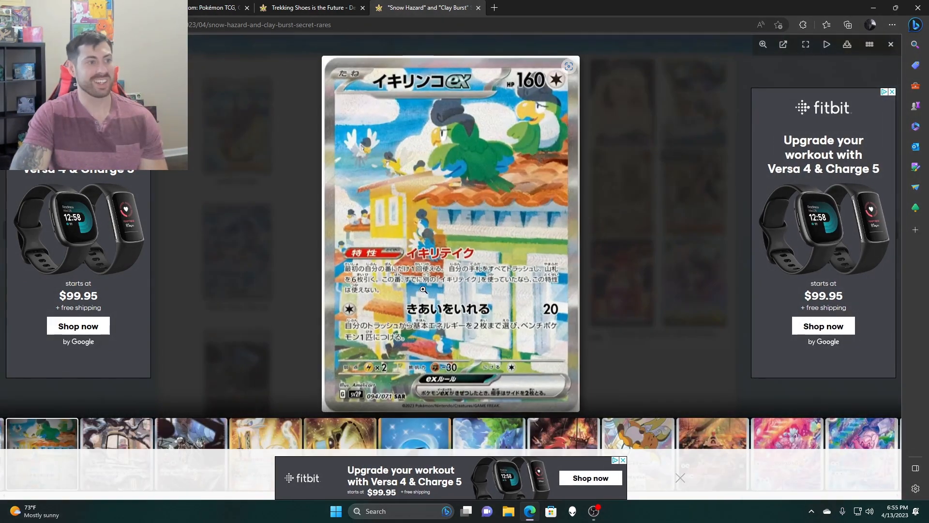
{"action": "mouse_move", "coordinate": [610, 245]}
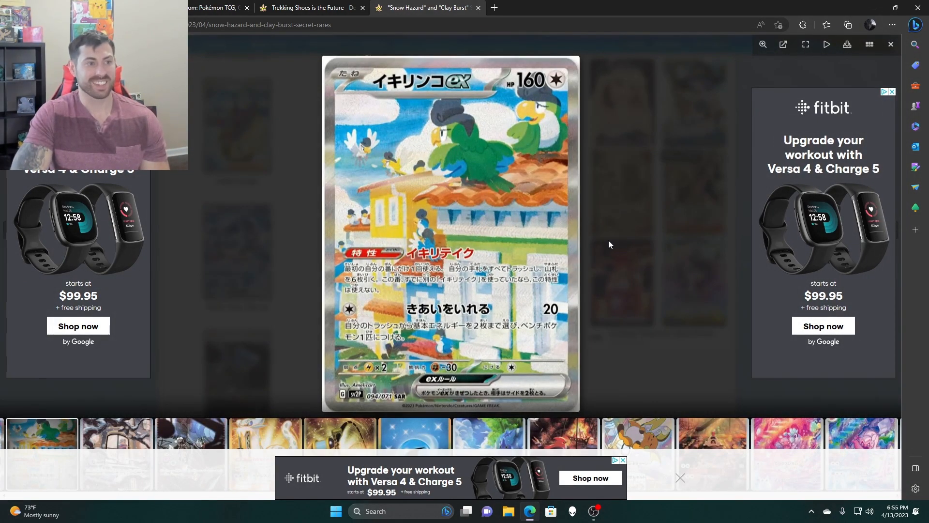
{"action": "mouse_move", "coordinate": [609, 283]}
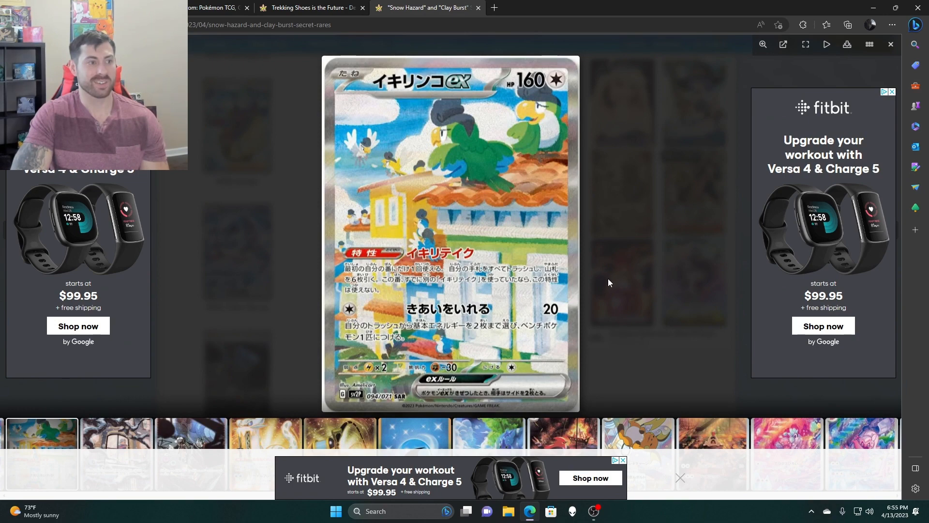
{"action": "left_click", "coordinate": [890, 44]}
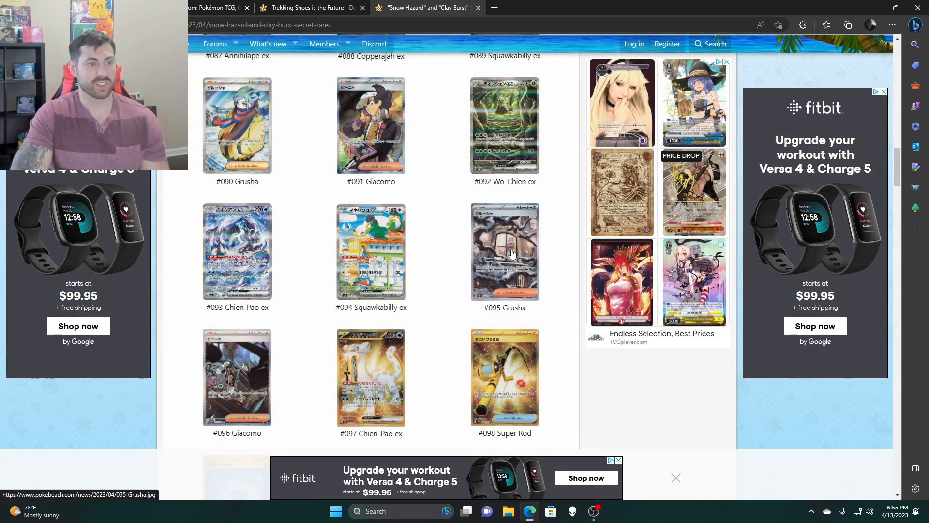
{"action": "left_click", "coordinate": [505, 252]}
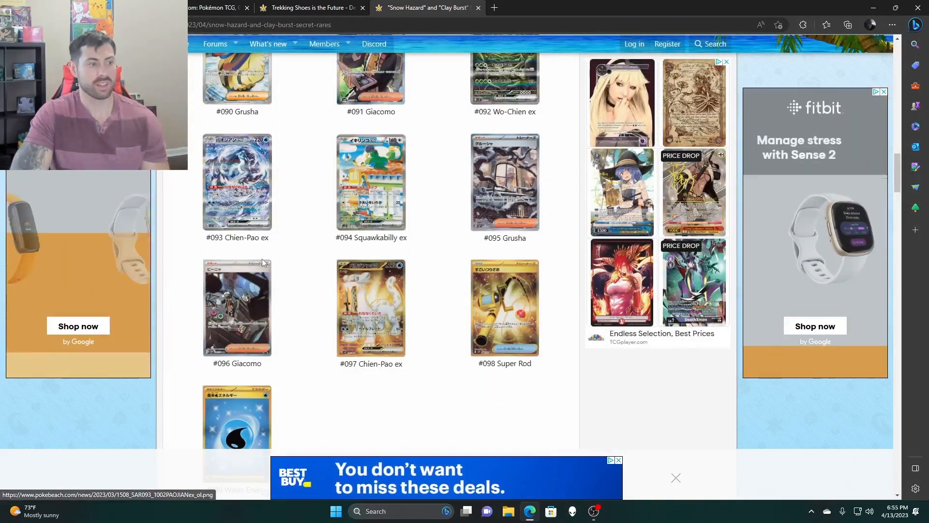
View and close the #096 Giacomo card, then enlarge #097 Chien-Pao ex.
{"action": "left_click", "coordinate": [236, 307]}
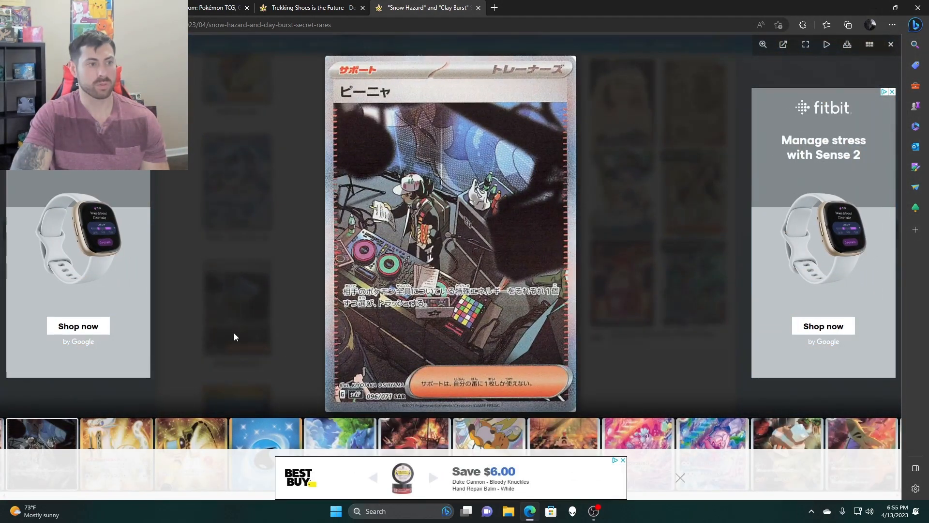
{"action": "left_click", "coordinate": [889, 44]}
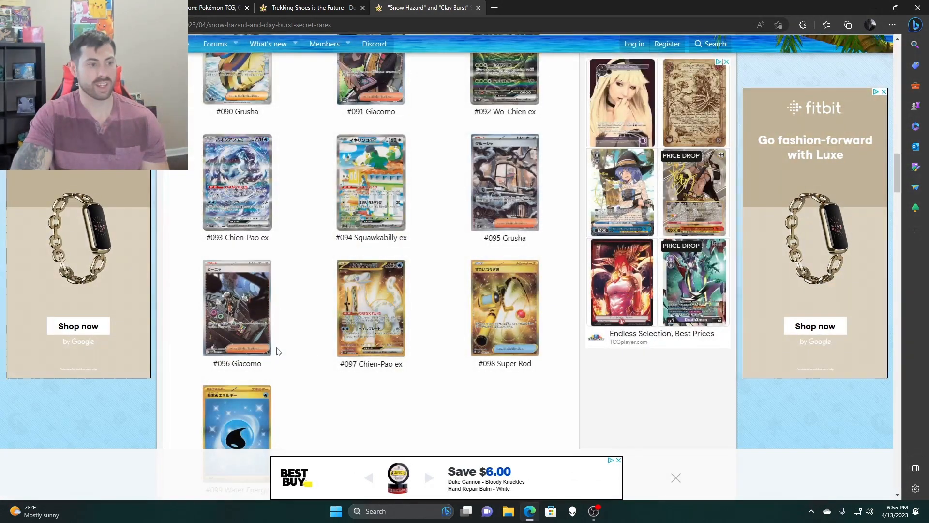
{"action": "scroll", "scroll_direction": "up", "scroll_amount": 3}
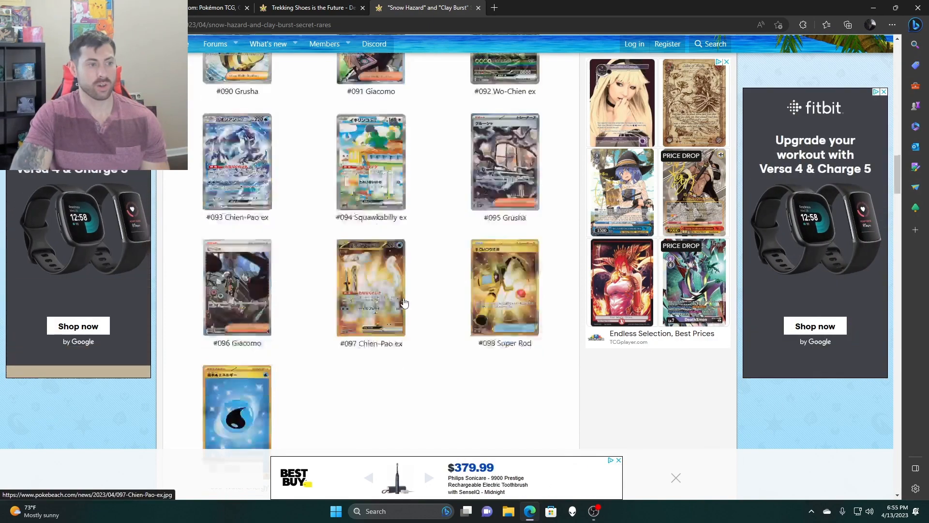
{"action": "left_click", "coordinate": [371, 286]}
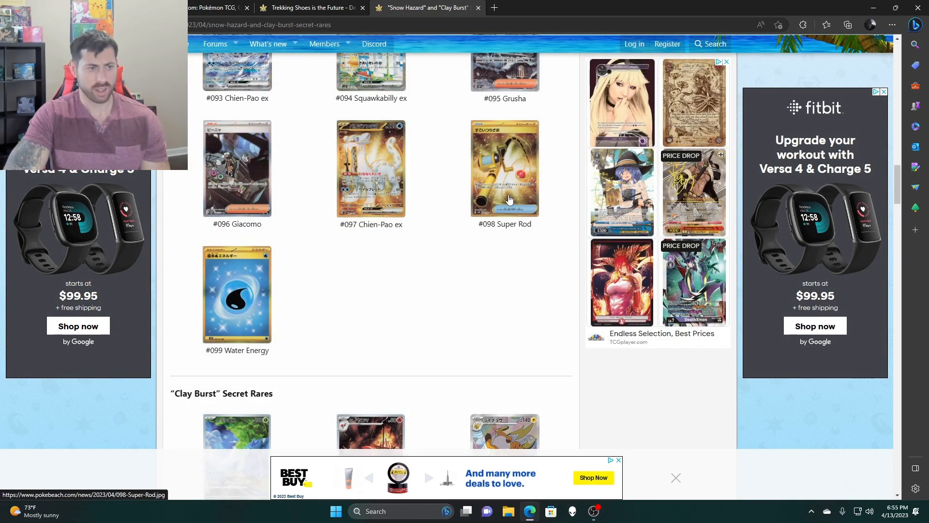
{"action": "mouse_move", "coordinate": [424, 310]}
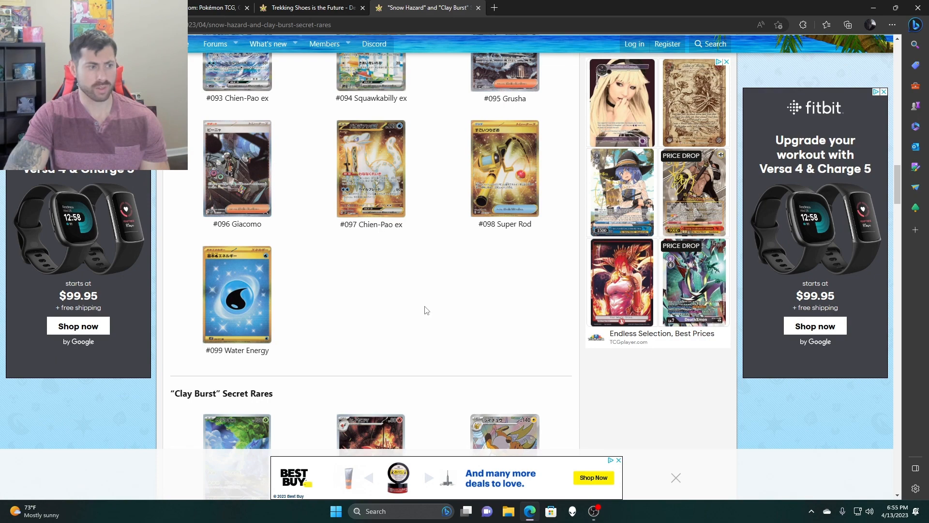
View #072 Heracross, #073 Fletchinder and #074 Raichu enlarged, closing each lightbox.
{"action": "scroll", "scroll_direction": "down", "scroll_amount": 3}
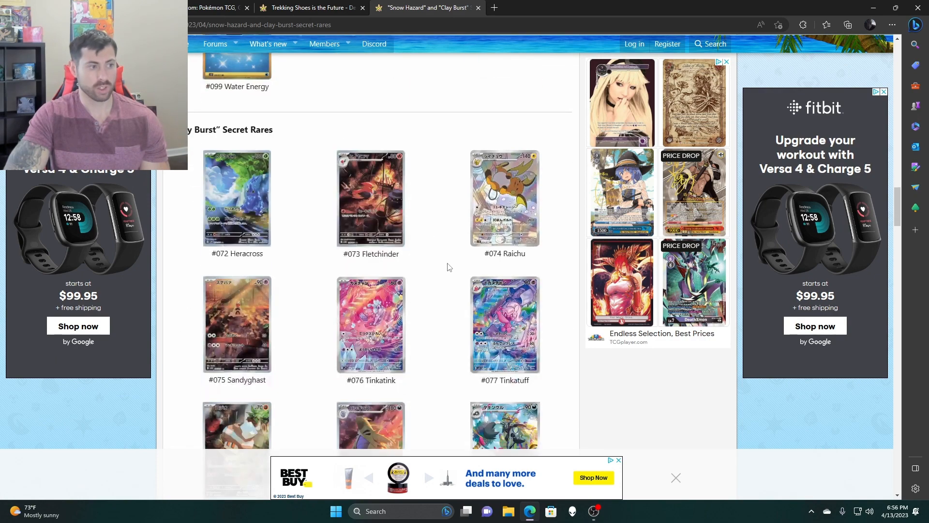
{"action": "left_click", "coordinate": [236, 198]}
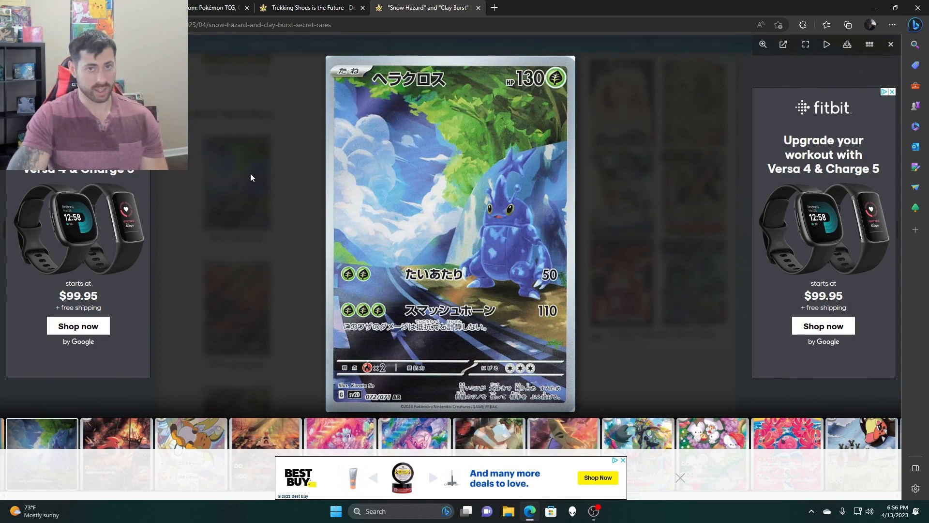
{"action": "mouse_move", "coordinate": [616, 296]}
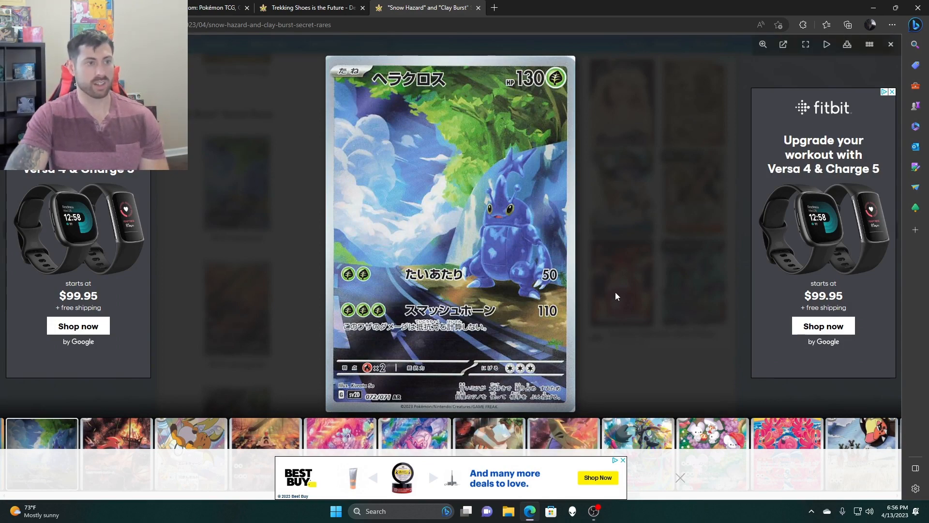
{"action": "left_click", "coordinate": [889, 44]}
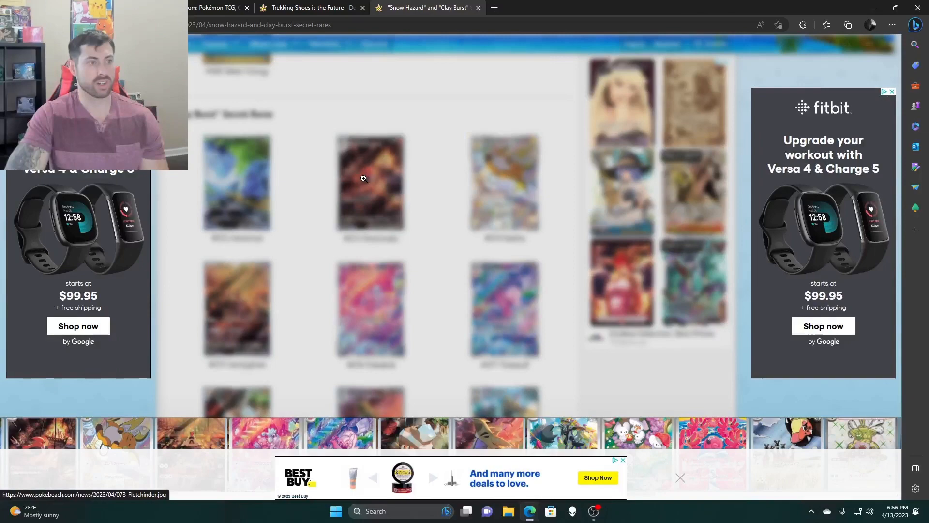
{"action": "left_click", "coordinate": [370, 183]}
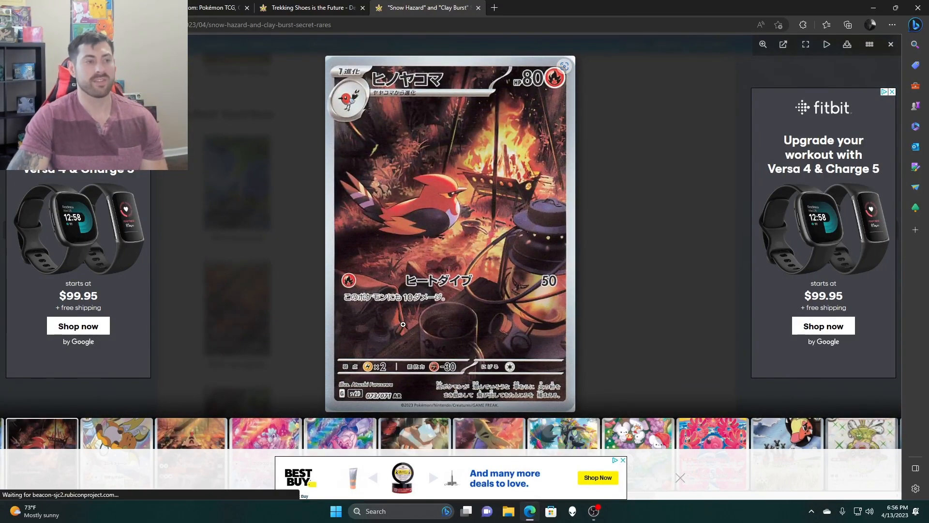
{"action": "left_click", "coordinate": [889, 44]}
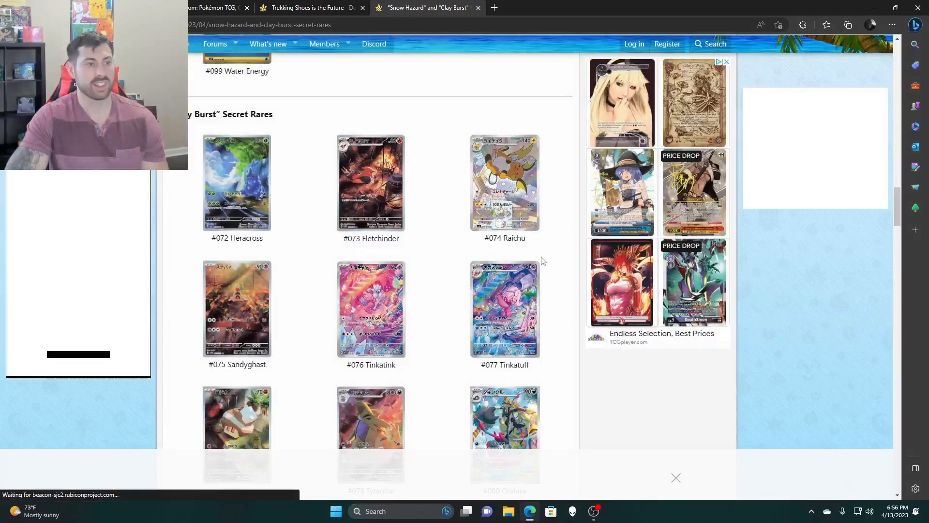
{"action": "left_click", "coordinate": [504, 182]}
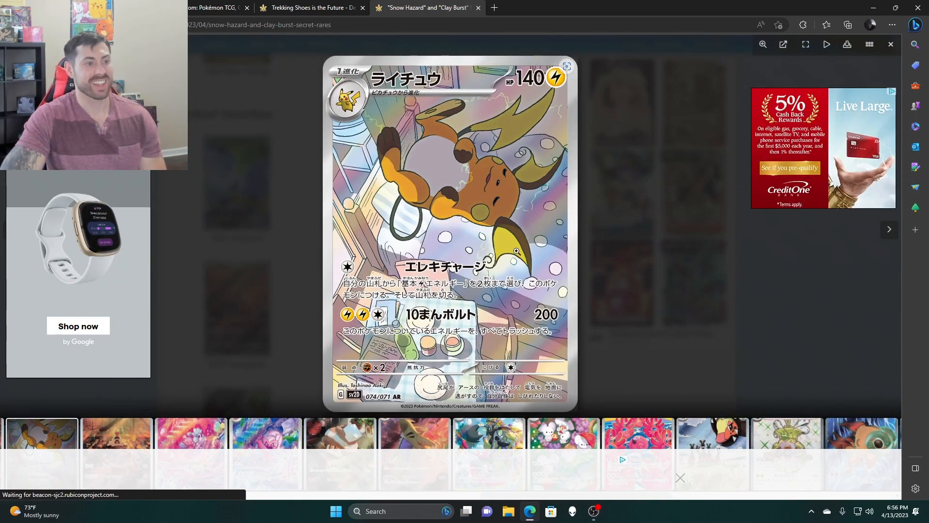
{"action": "left_click", "coordinate": [889, 44]}
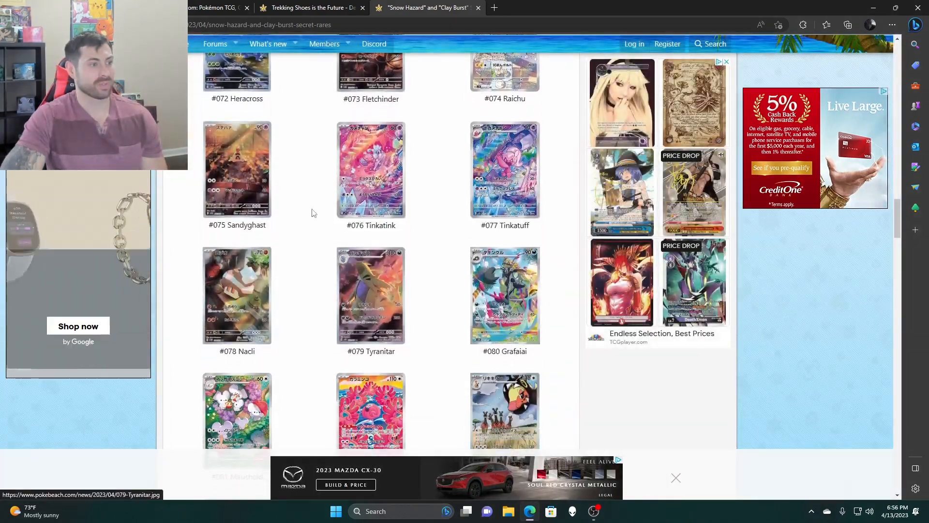
View #075 Sandyghast, #076 Tinkatink and #077 Tinkatuff enlarged, closing the lightbox.
{"action": "left_click", "coordinate": [236, 169]}
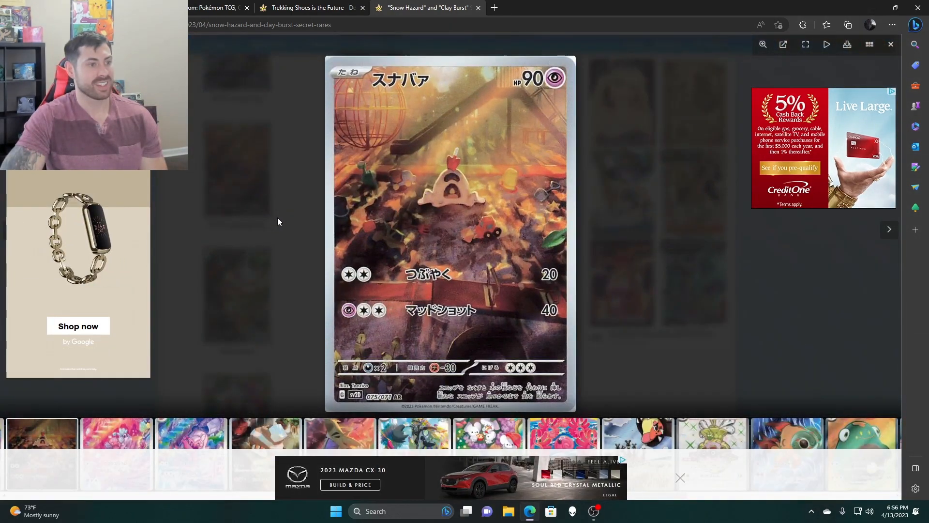
{"action": "left_click", "coordinate": [889, 229]}
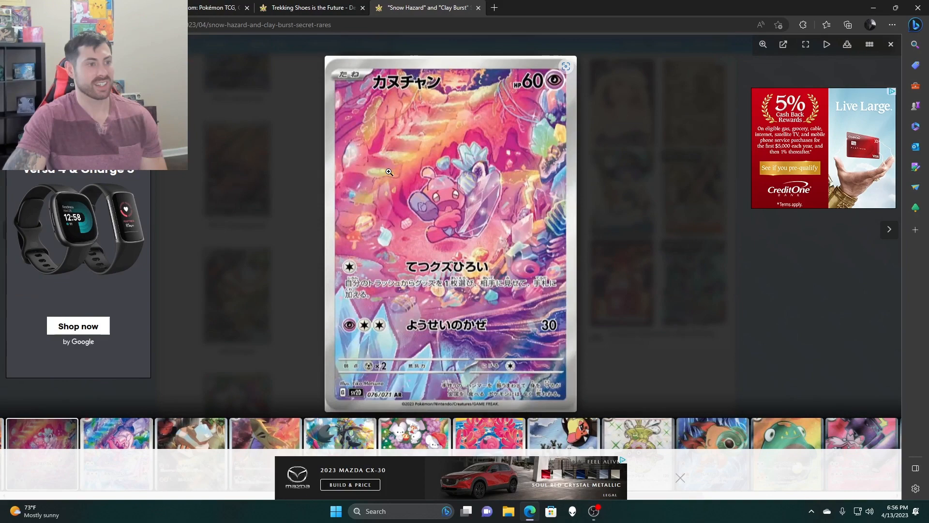
{"action": "left_click", "coordinate": [889, 44]}
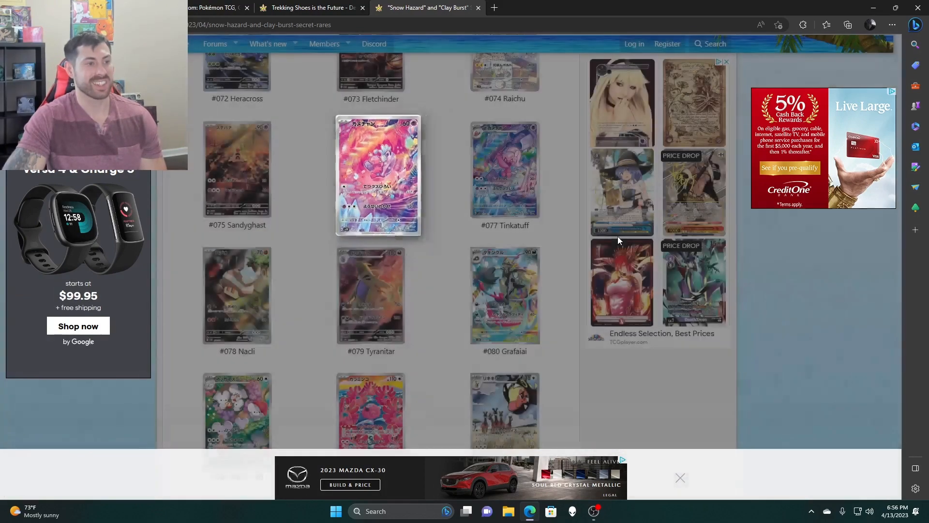
{"action": "left_click", "coordinate": [377, 175]}
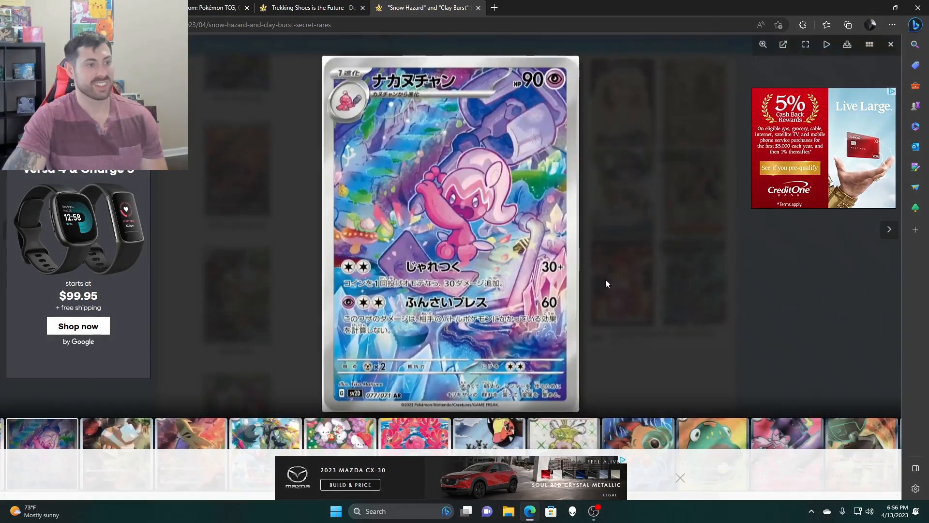
{"action": "left_click", "coordinate": [889, 44]}
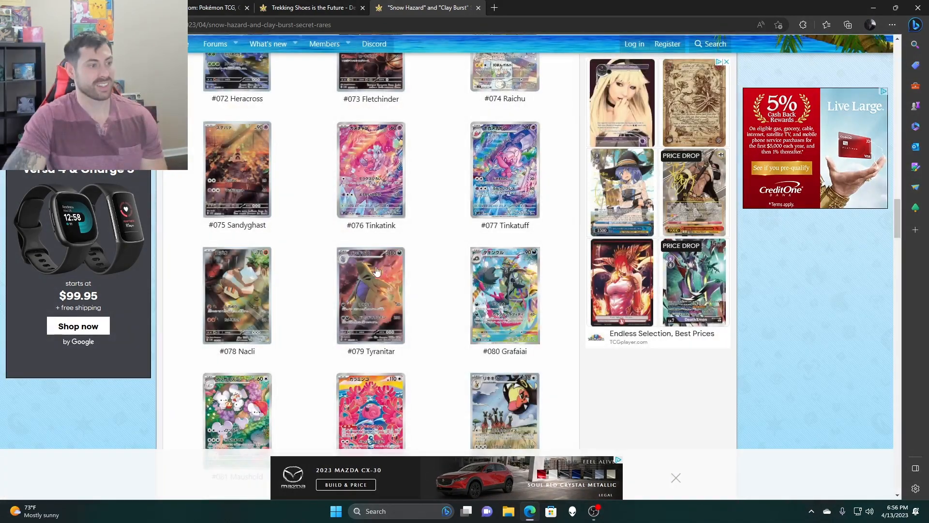
View #079 Tyranitar, #081 Maushold and #083 Farigiraf enlarged, then scroll down the gallery.
{"action": "left_click", "coordinate": [236, 295]}
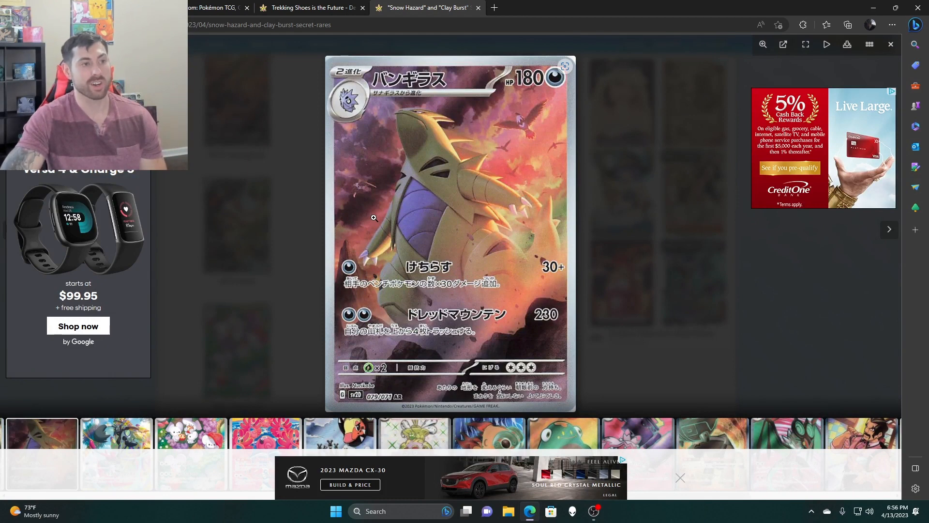
{"action": "mouse_move", "coordinate": [524, 143]}
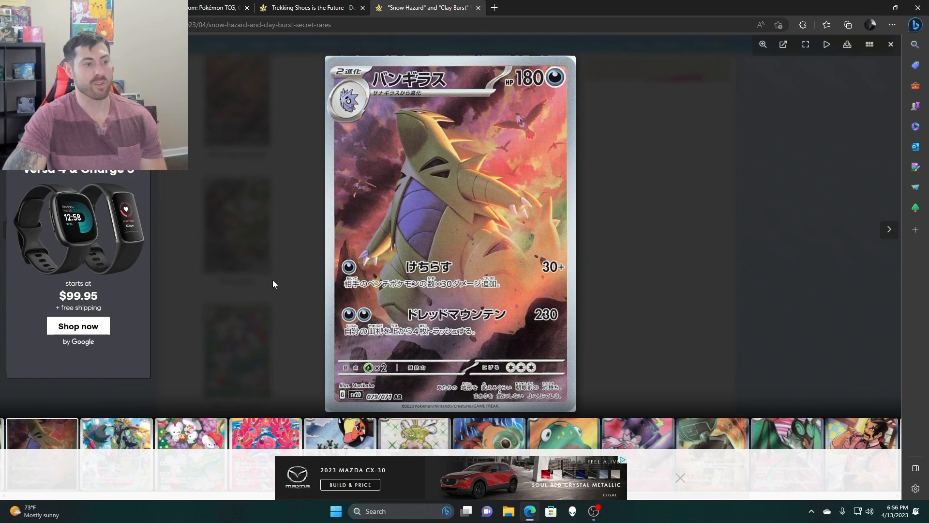
{"action": "left_click", "coordinate": [889, 44]}
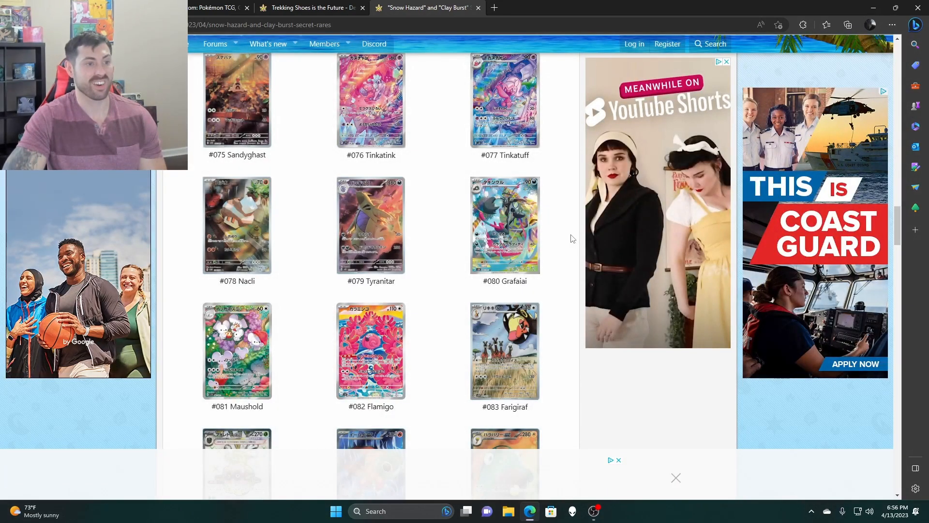
{"action": "left_click", "coordinate": [504, 224]}
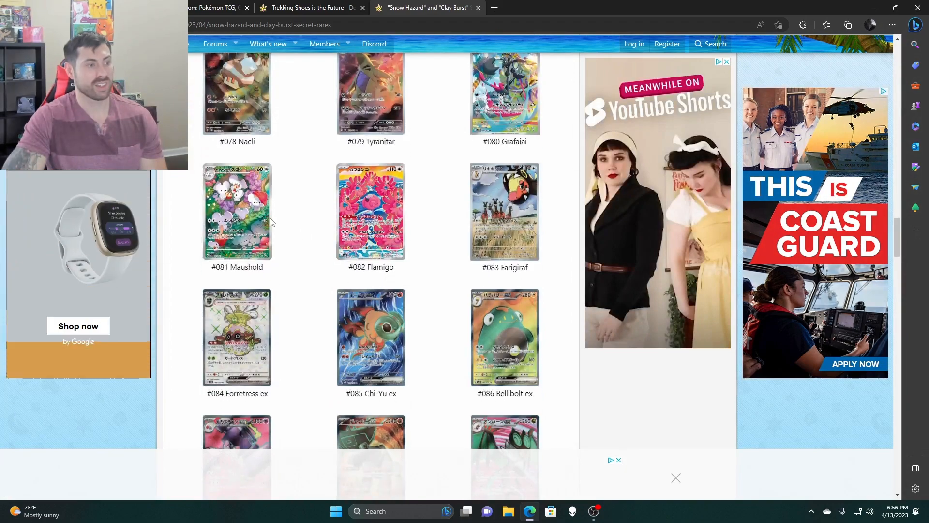
{"action": "left_click", "coordinate": [237, 211]}
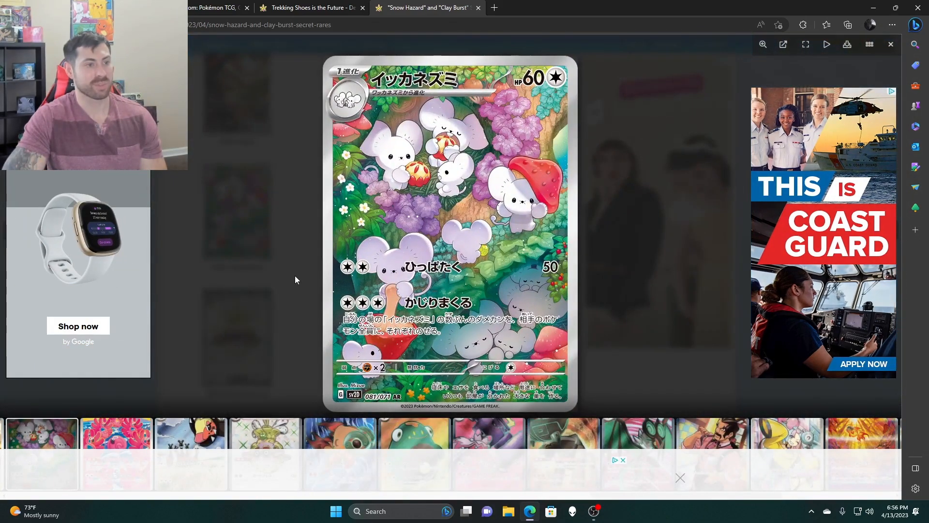
{"action": "left_click", "coordinate": [890, 44]}
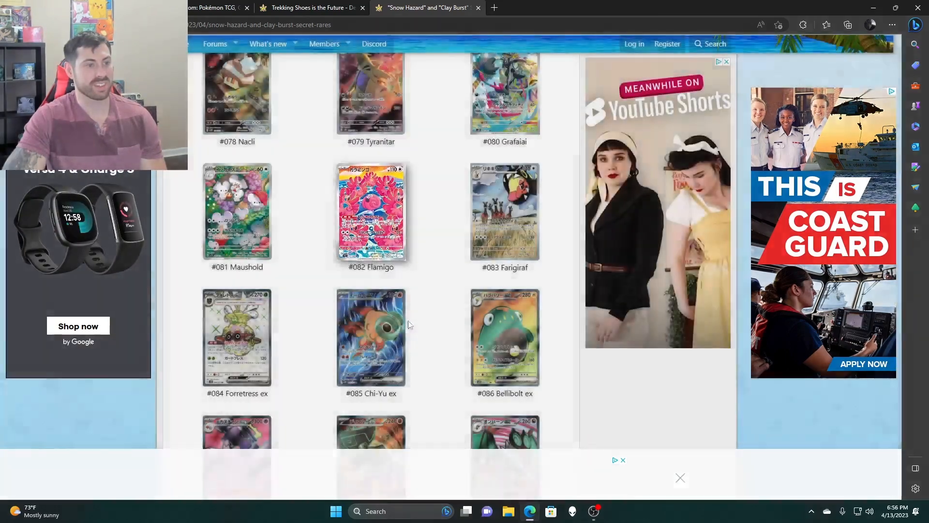
{"action": "left_click", "coordinate": [504, 212]}
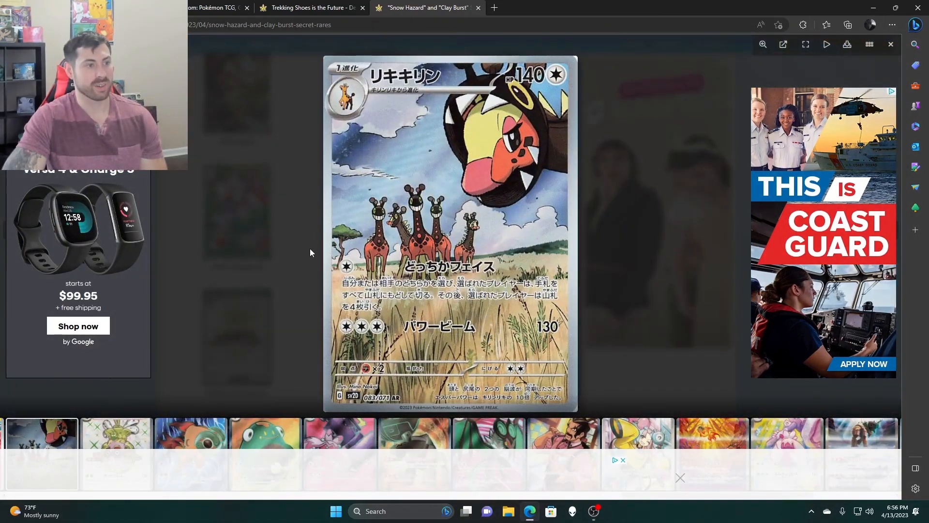
{"action": "left_click", "coordinate": [889, 44]}
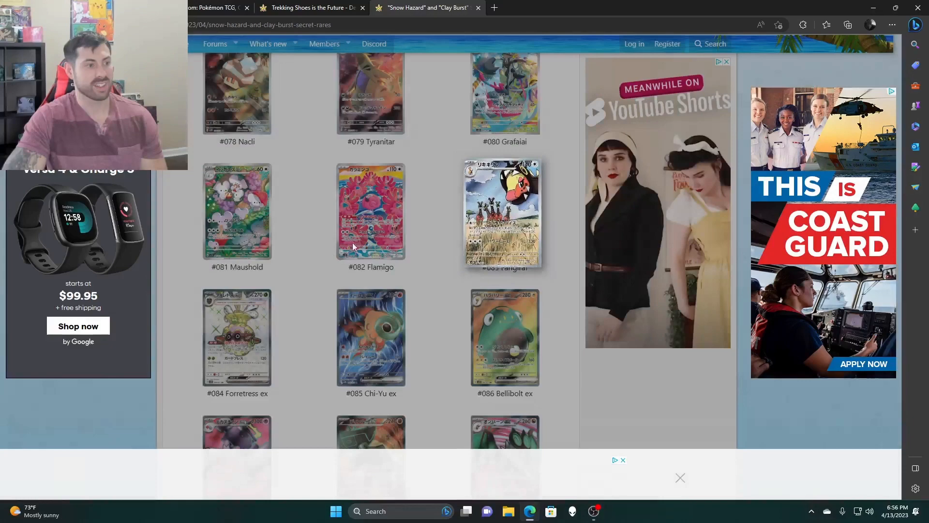
{"action": "scroll", "scroll_direction": "down", "scroll_amount": 3}
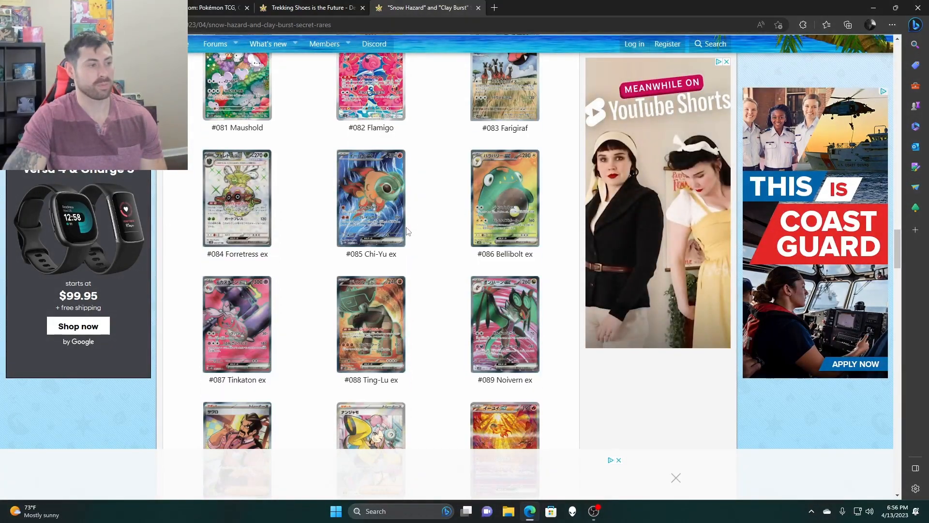
View the #085 and then the #092 Chi-Yu ex cards enlarged, closing each lightbox.
{"action": "left_click", "coordinate": [237, 198]}
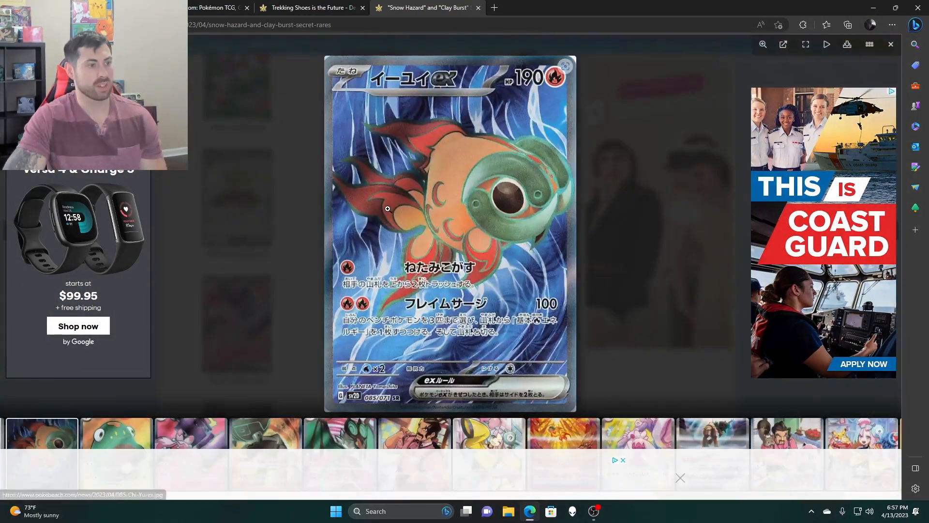
{"action": "left_click", "coordinate": [889, 44]}
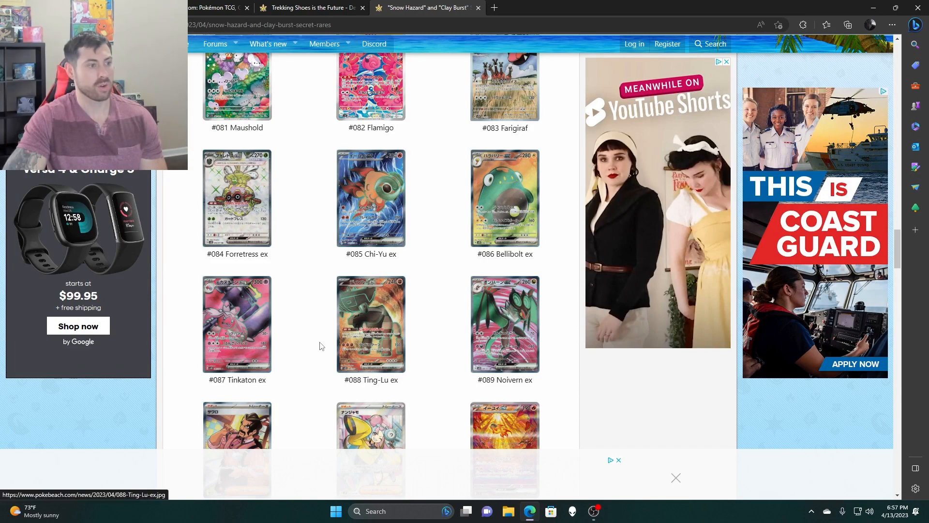
{"action": "scroll", "scroll_direction": "down", "scroll_amount": 3}
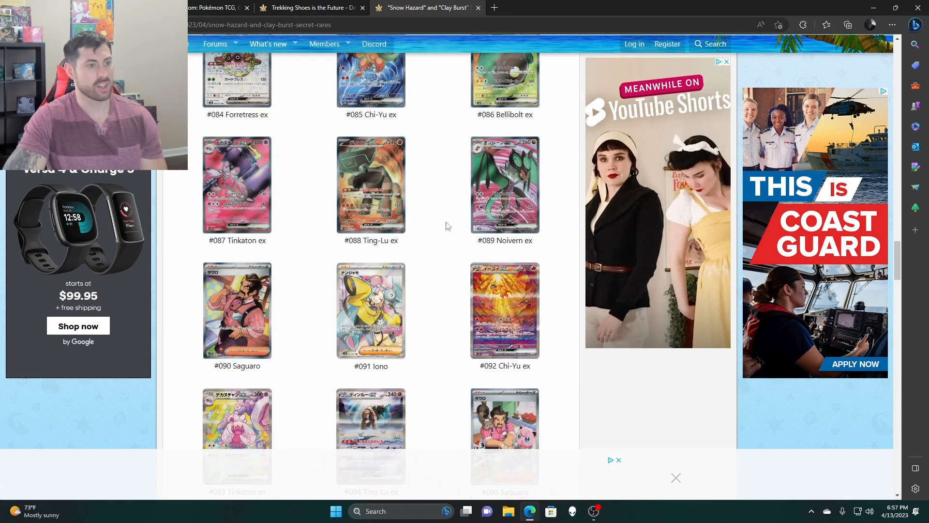
{"action": "scroll", "scroll_direction": "down", "scroll_amount": 3}
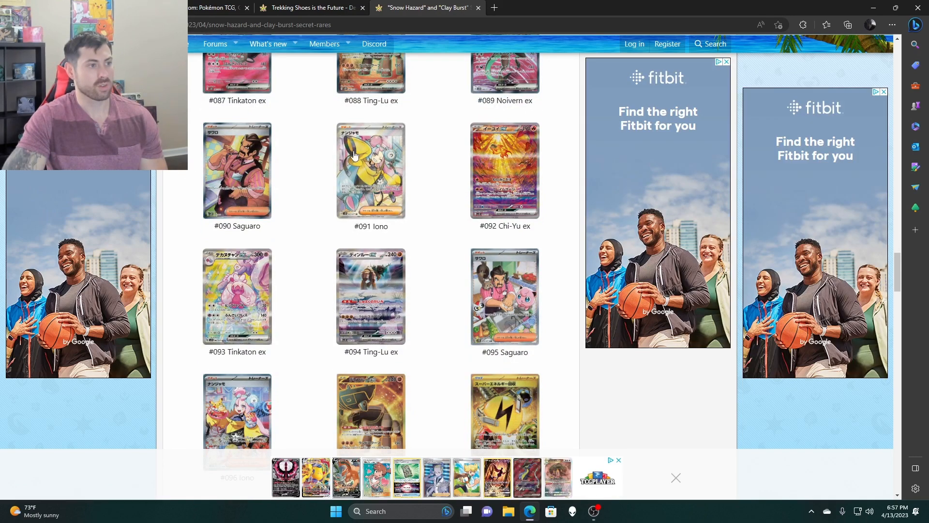
{"action": "left_click", "coordinate": [370, 170]}
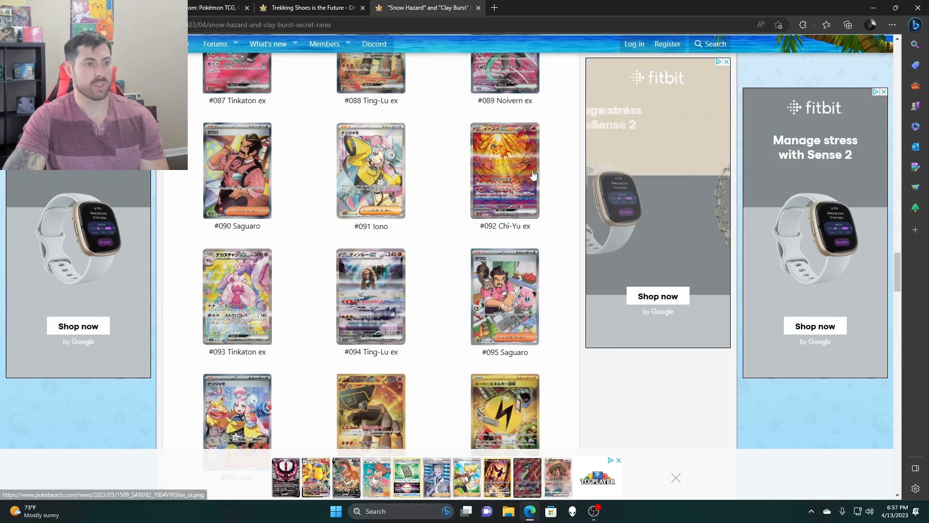
{"action": "left_click", "coordinate": [504, 169]}
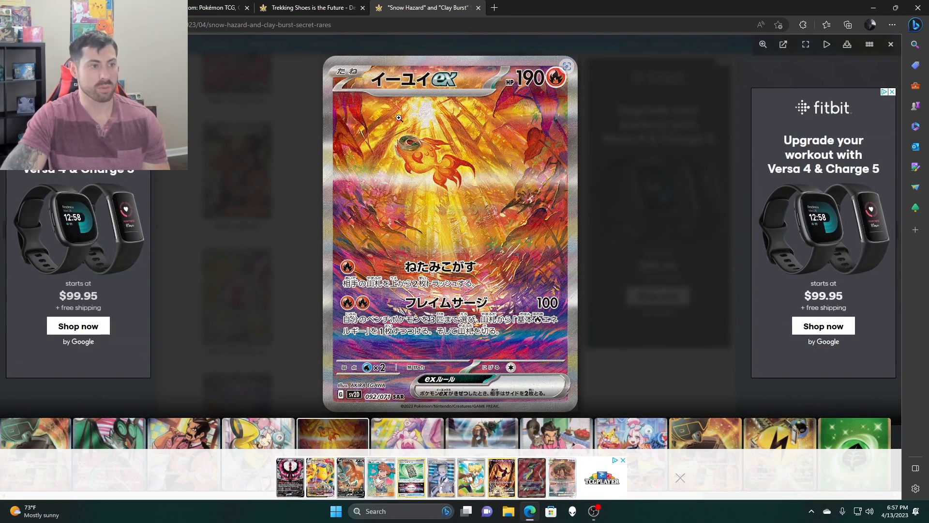
{"action": "left_click", "coordinate": [890, 44]}
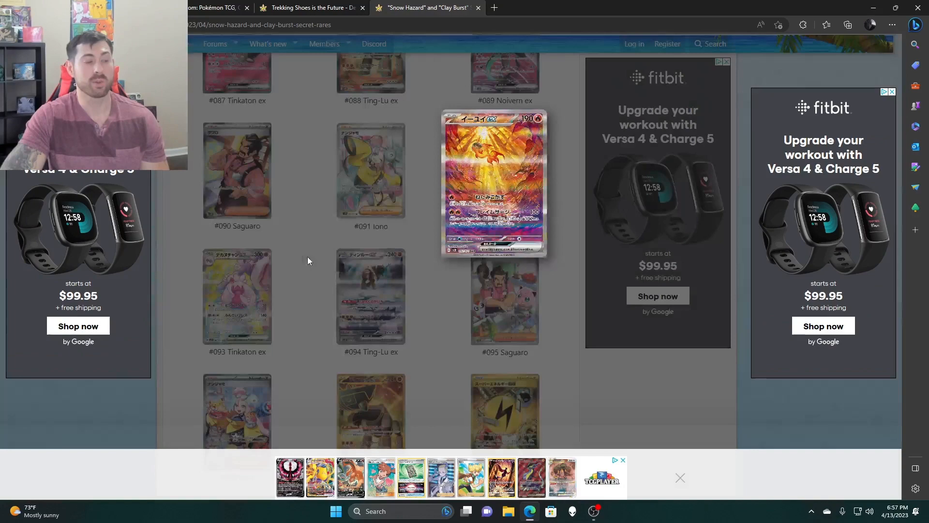
Enlarge the #094 Ting-Lu ex card and close it again.
{"action": "scroll", "scroll_direction": "down", "scroll_amount": 3}
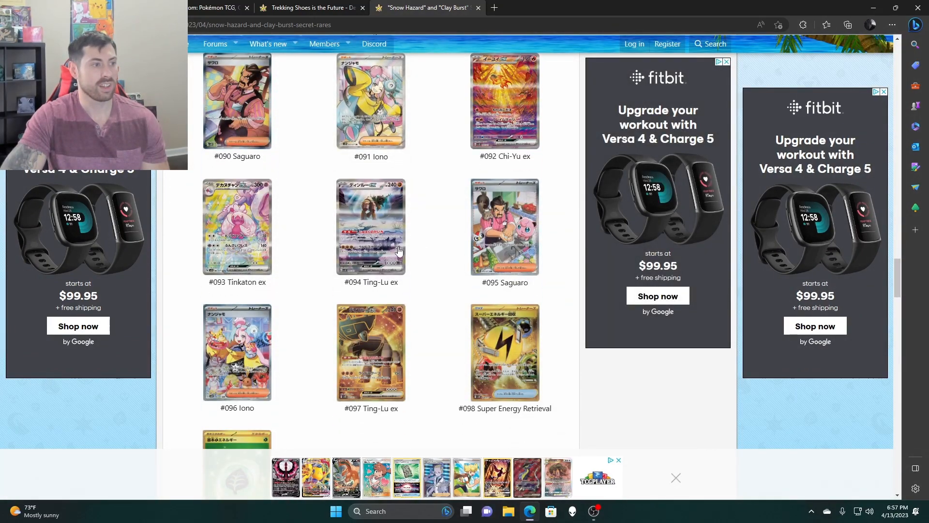
{"action": "left_click", "coordinate": [370, 226]}
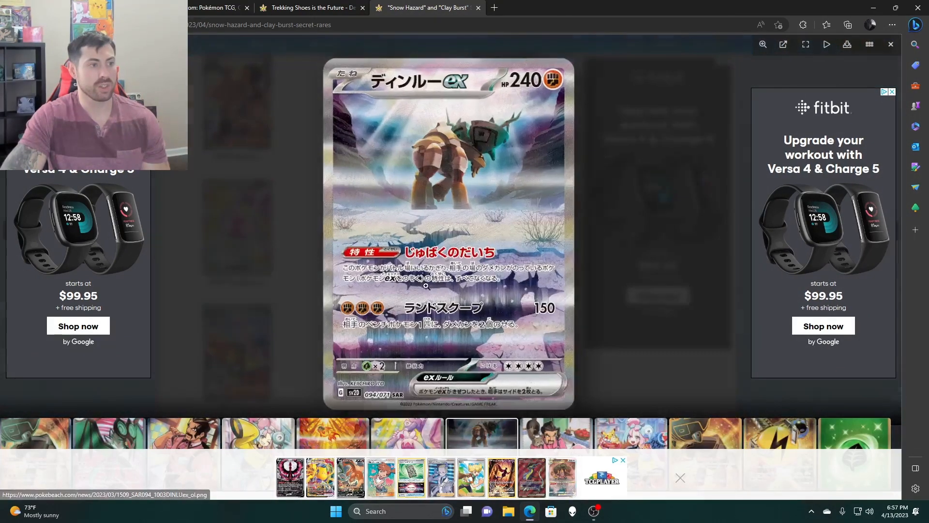
{"action": "left_click", "coordinate": [891, 44]}
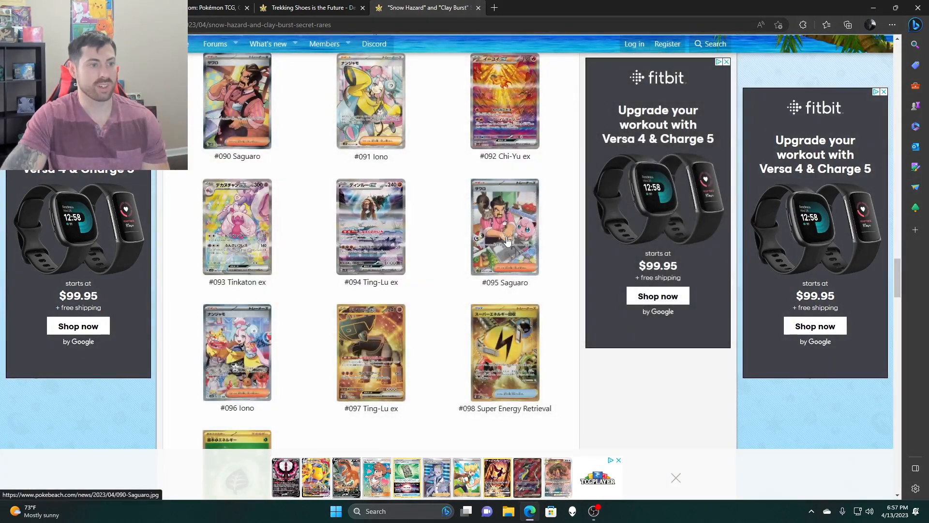
View the #095 Saguaro card enlarged and close it, then enlarge #096 Iono.
{"action": "left_click", "coordinate": [504, 226]}
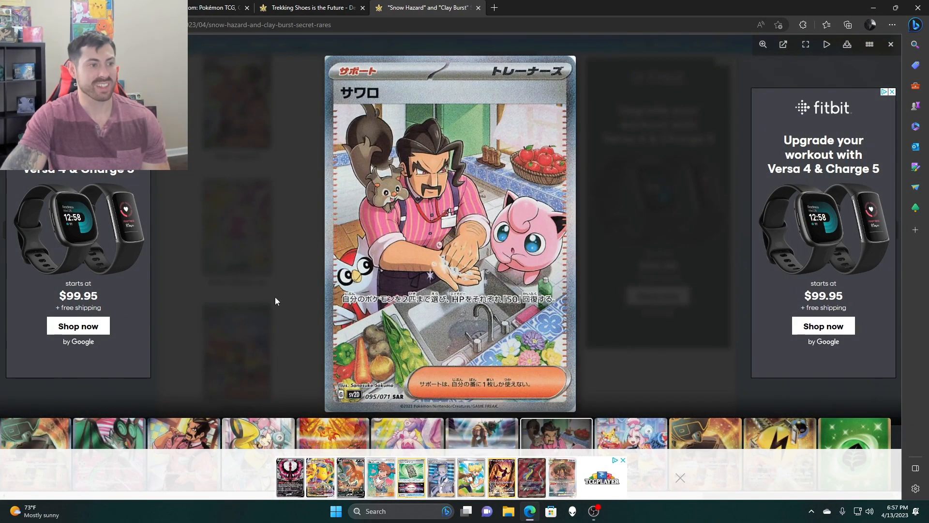
{"action": "left_click", "coordinate": [890, 44]}
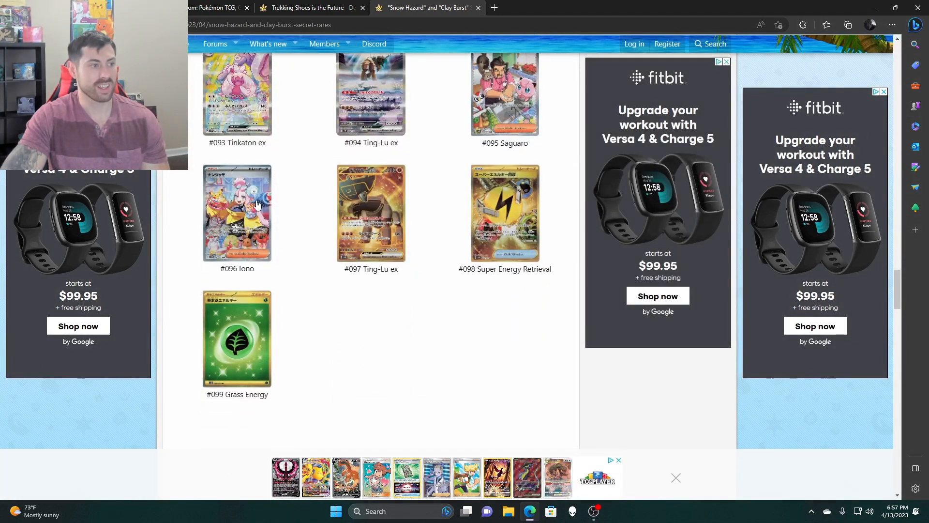
{"action": "left_click", "coordinate": [237, 214]}
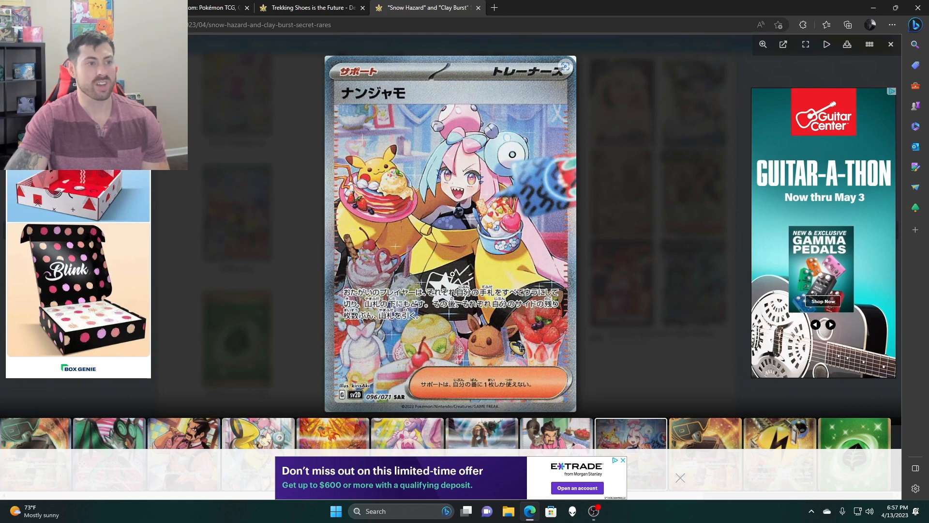
{"action": "mouse_move", "coordinate": [286, 243]}
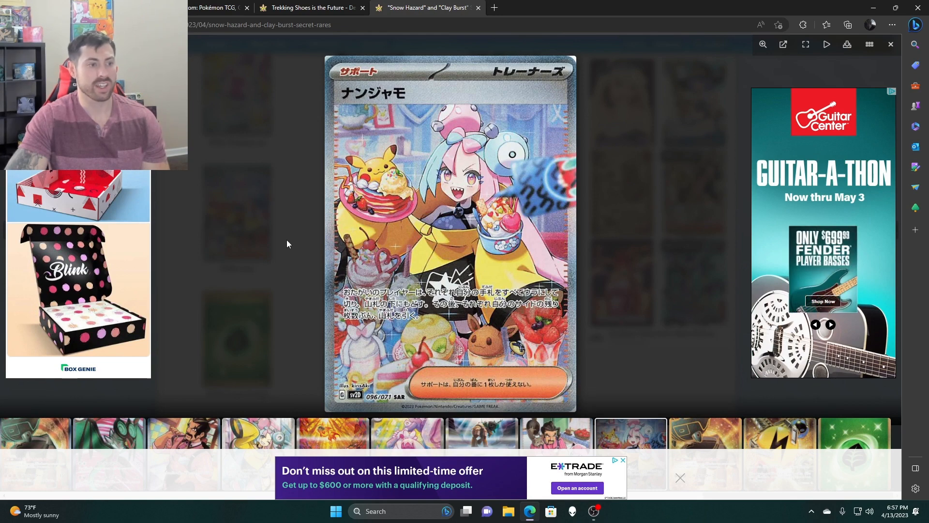
Close Iono, view #098 Super Energy Retrieval enlarged, then scroll down to #099 Grass Energy.
{"action": "left_click", "coordinate": [890, 44]}
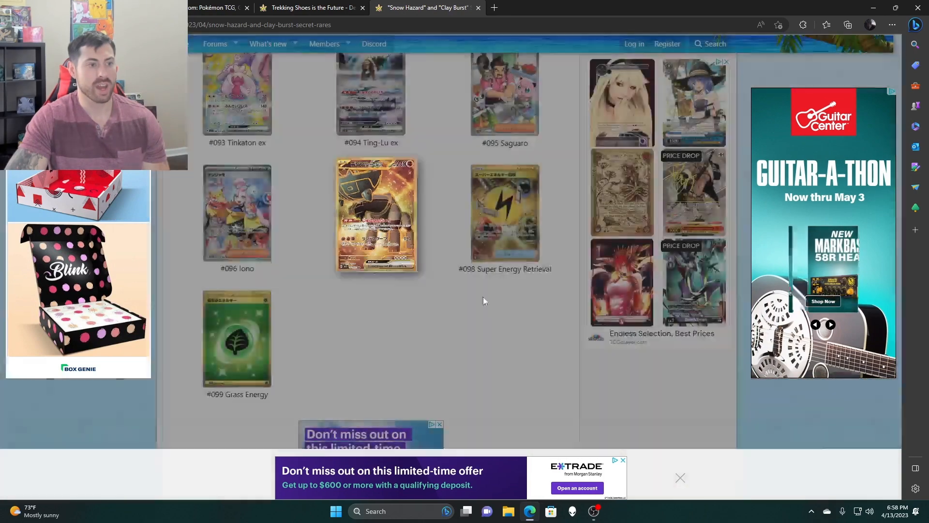
{"action": "left_click", "coordinate": [504, 212]}
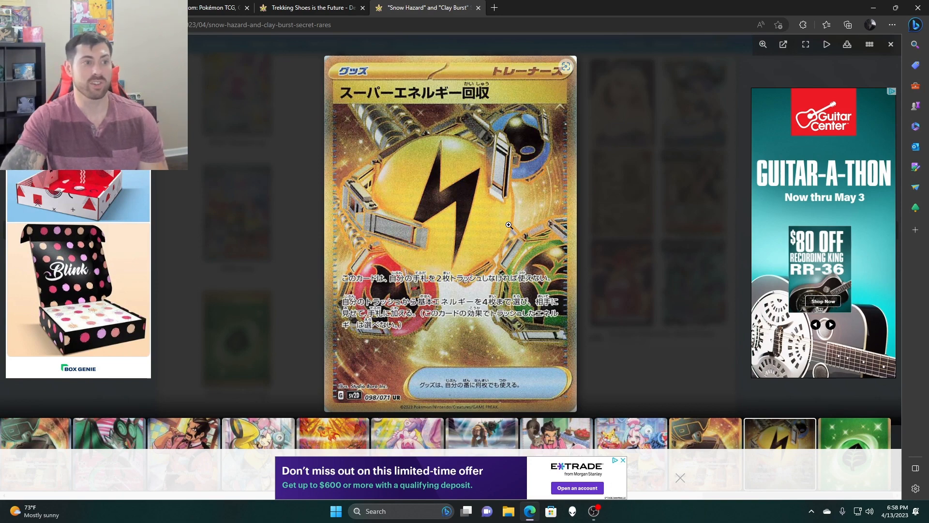
{"action": "left_click", "coordinate": [889, 45]}
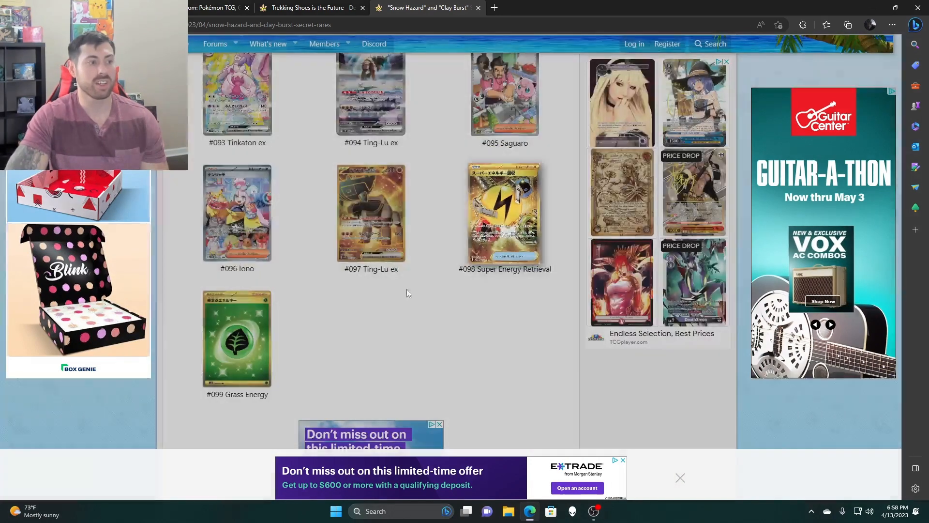
{"action": "scroll", "scroll_direction": "down", "scroll_amount": 3}
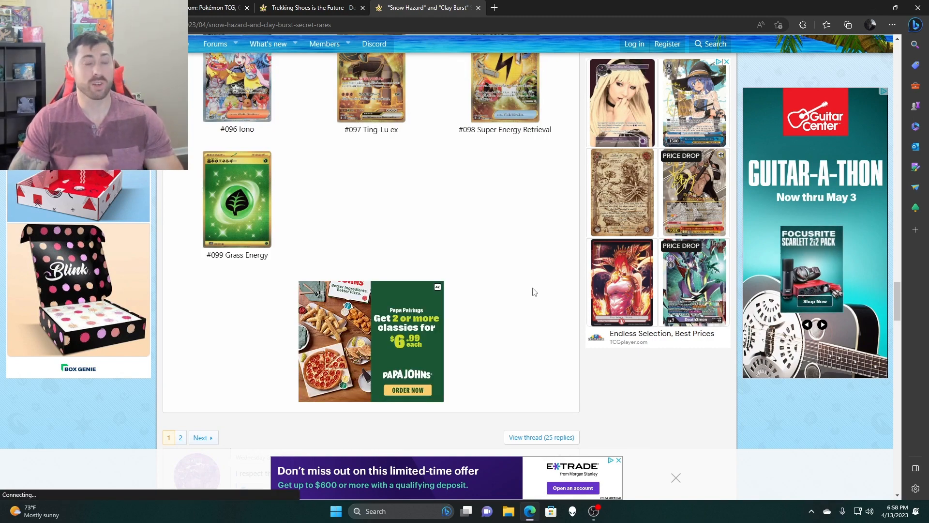
Scroll up the gallery, then show the 'Trekking Shoes is the Future' article's Miraidon ex decklist.
{"action": "scroll", "scroll_direction": "up", "scroll_amount": 3}
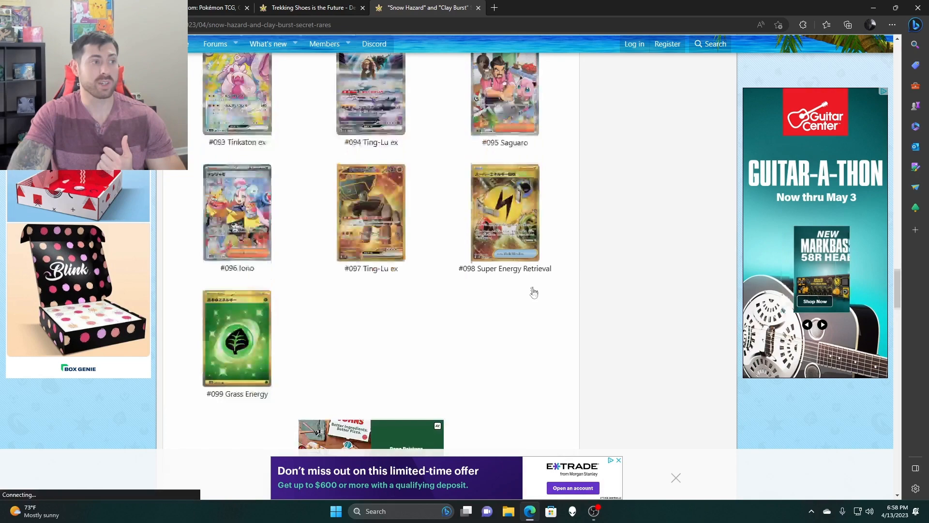
{"action": "scroll", "scroll_direction": "up", "scroll_amount": 3}
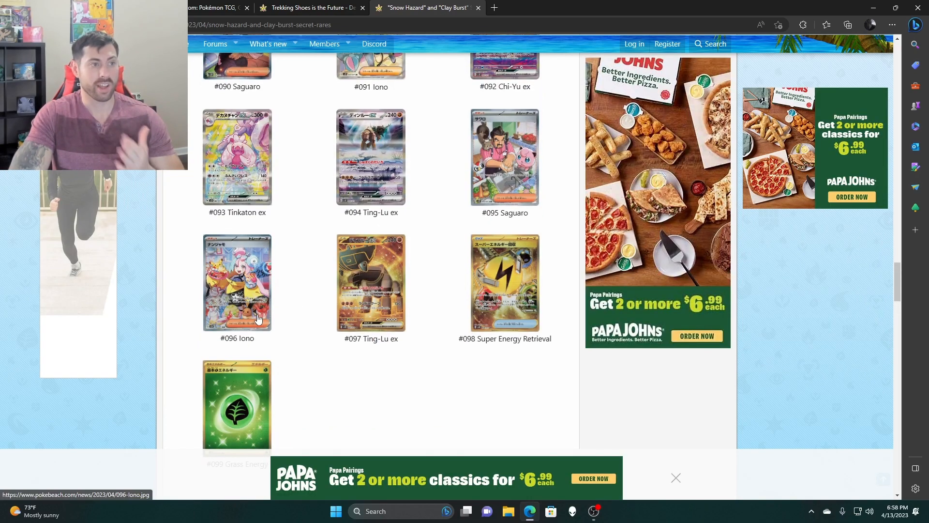
{"action": "scroll", "scroll_direction": "up", "scroll_amount": 3}
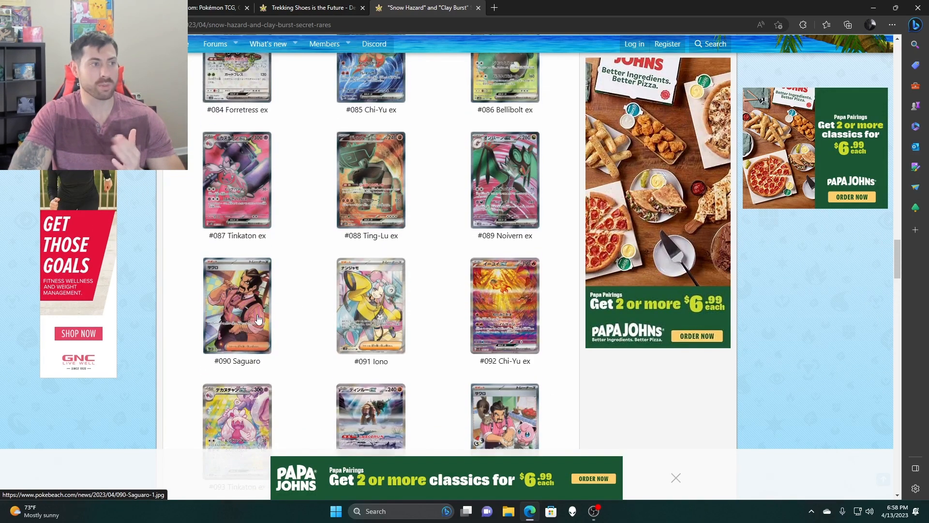
{"action": "scroll", "scroll_direction": "up", "scroll_amount": 3}
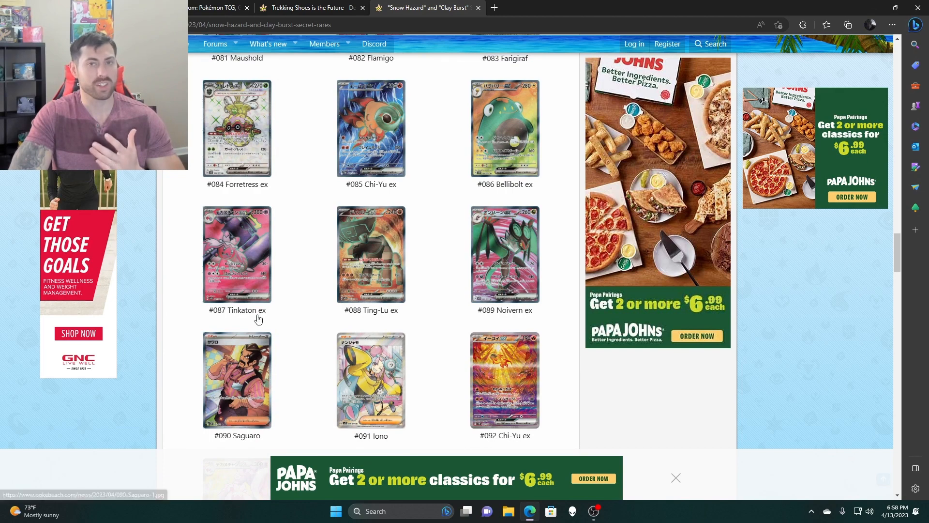
{"action": "scroll", "scroll_direction": "up", "scroll_amount": 3}
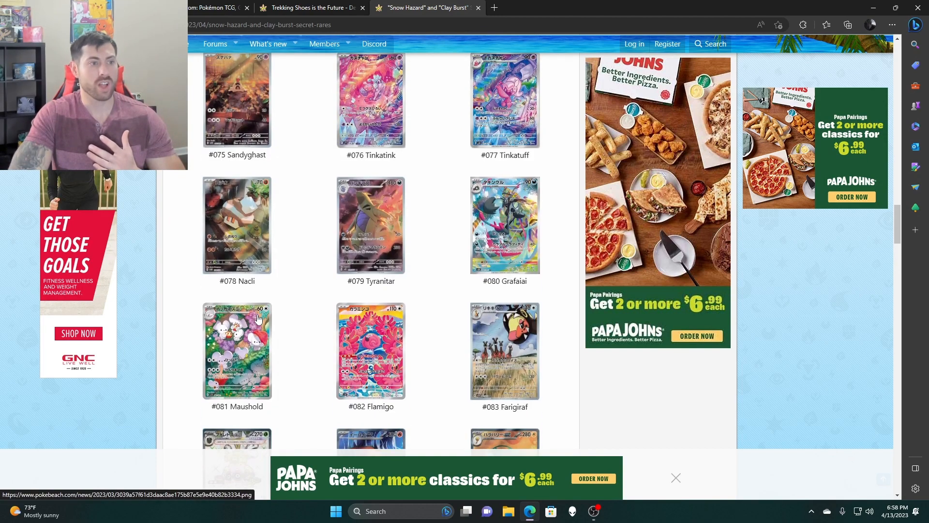
{"action": "mouse_move", "coordinate": [251, 342]}
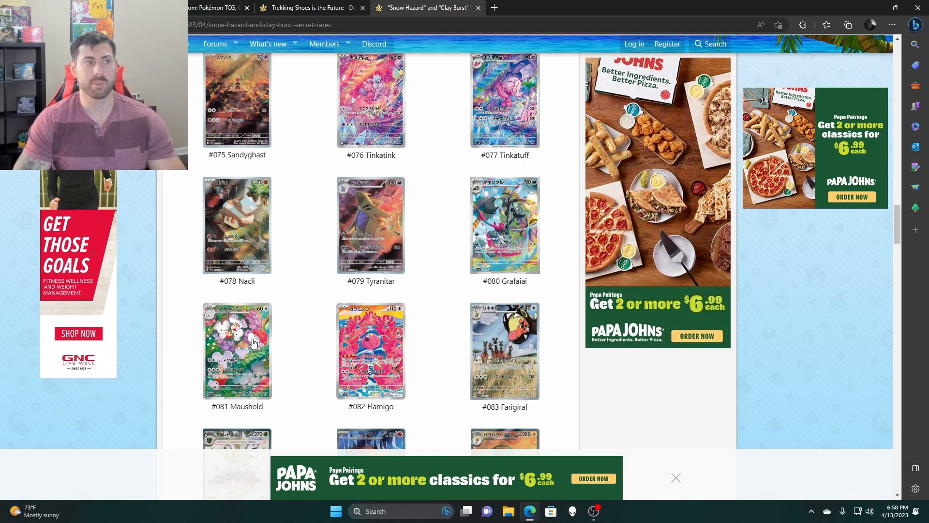
{"action": "mouse_move", "coordinate": [222, 337]}
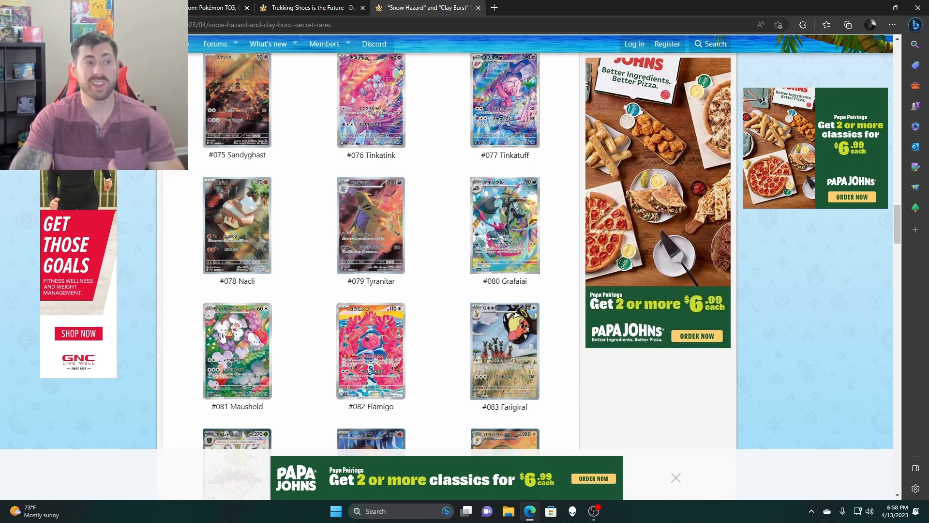
{"action": "left_click", "coordinate": [311, 7]}
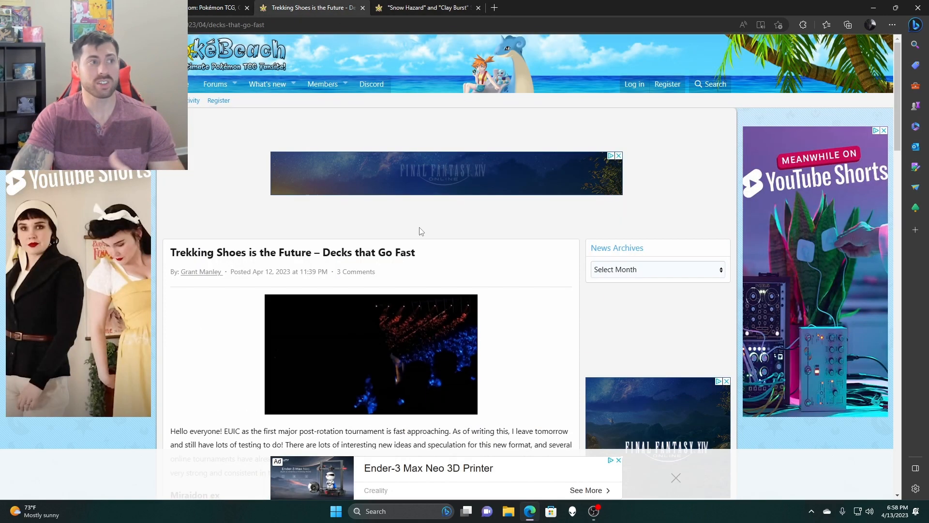
{"action": "scroll", "scroll_direction": "down", "scroll_amount": 3}
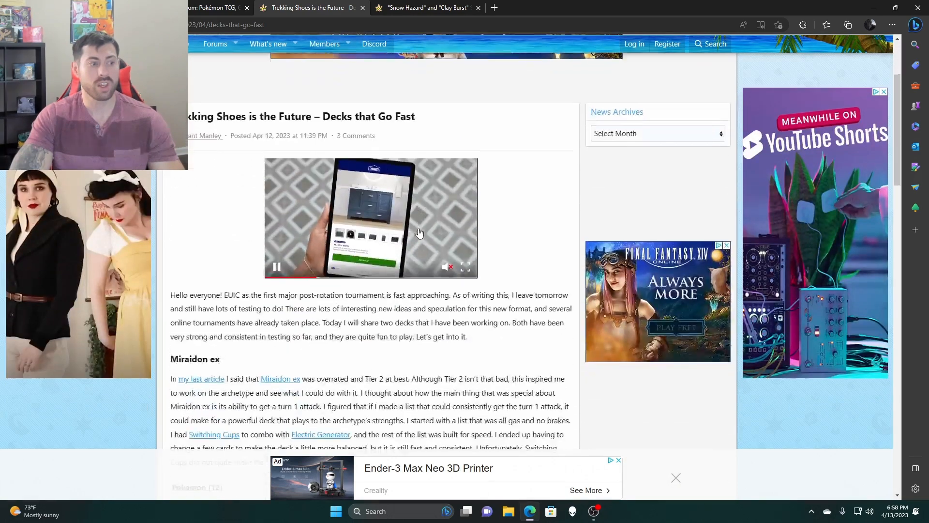
{"action": "scroll", "scroll_direction": "down", "scroll_amount": 3}
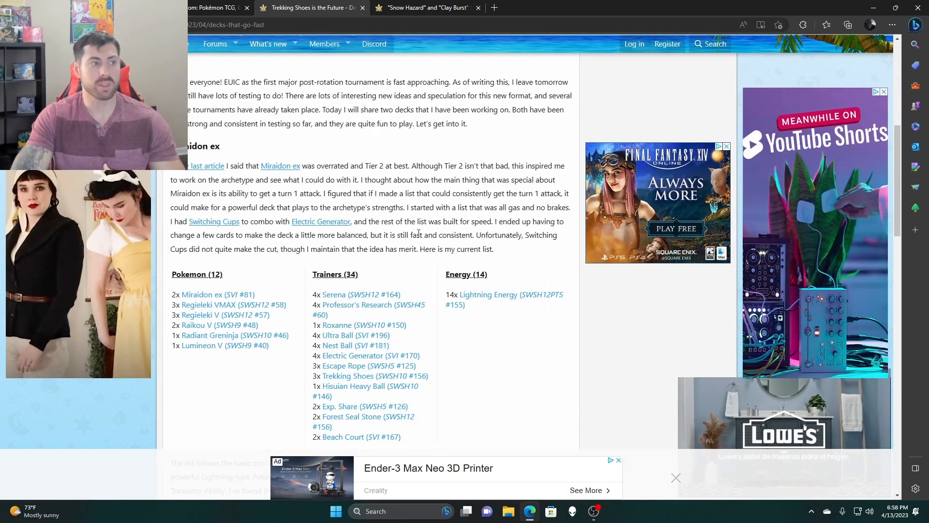